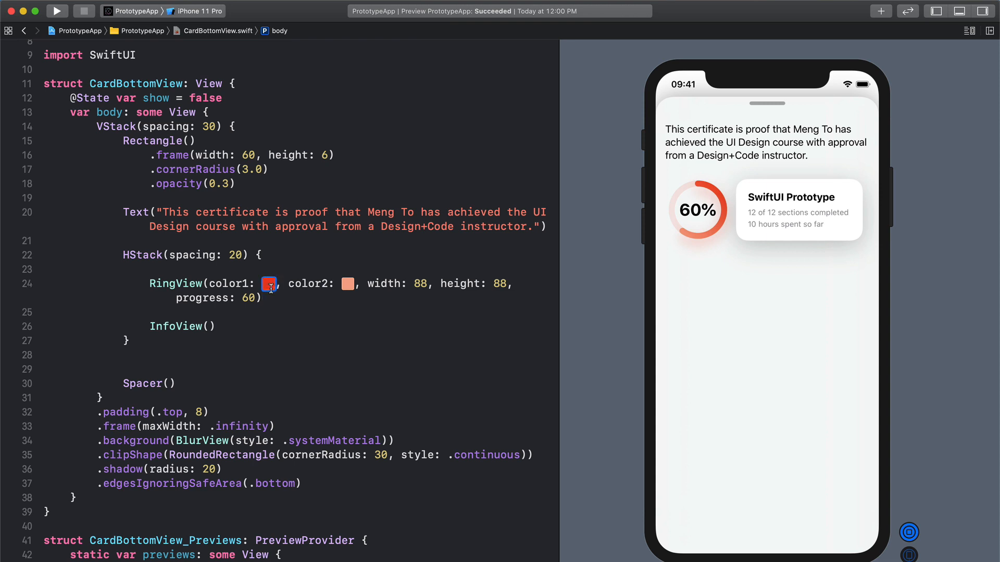
Step: Pick purple for both of the ring's gradient colours
left_click(269, 283)
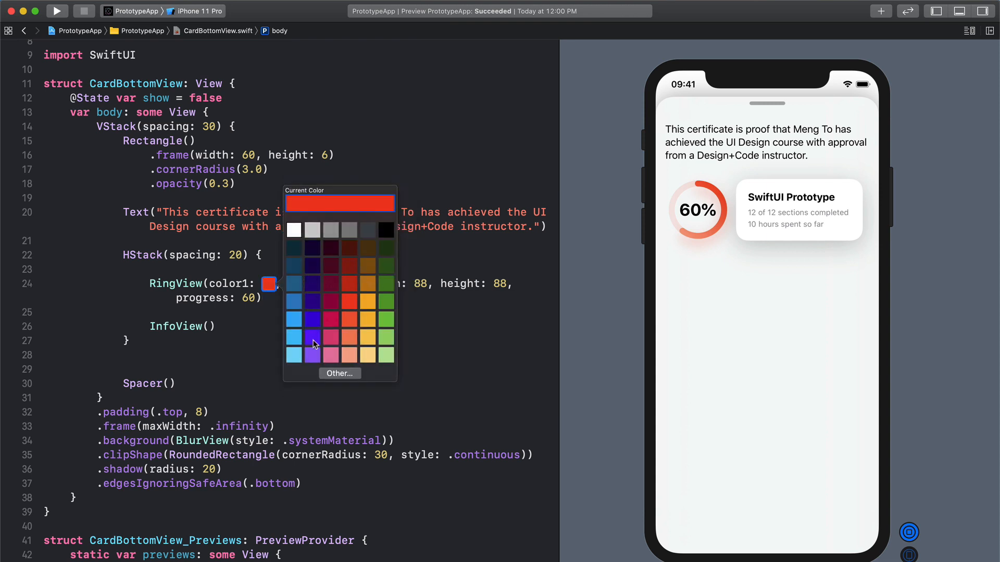
left_click(312, 338)
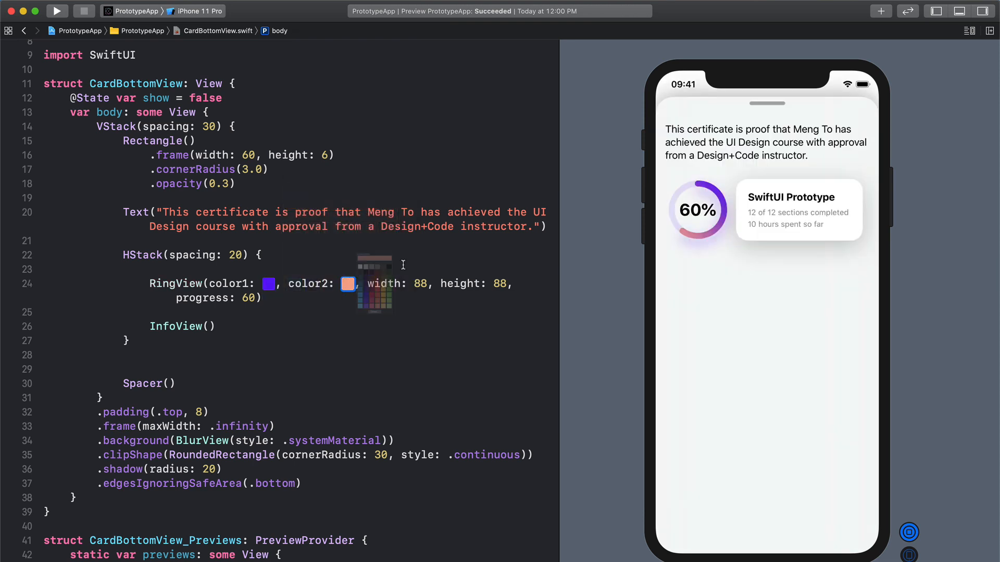
left_click(373, 293)
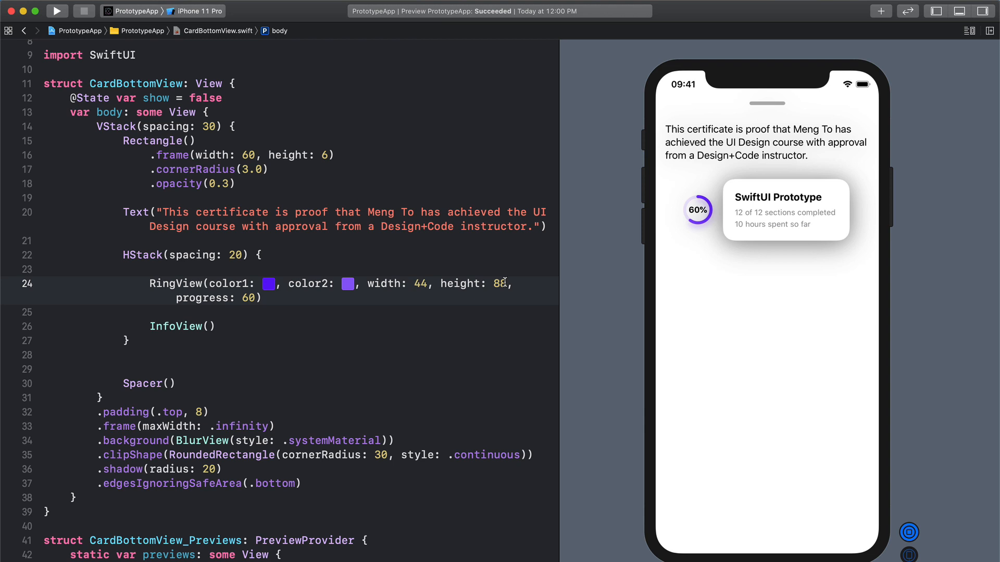
Step: Shrink the ring to 44 by 44 and edit its progress value to 30
type("4")
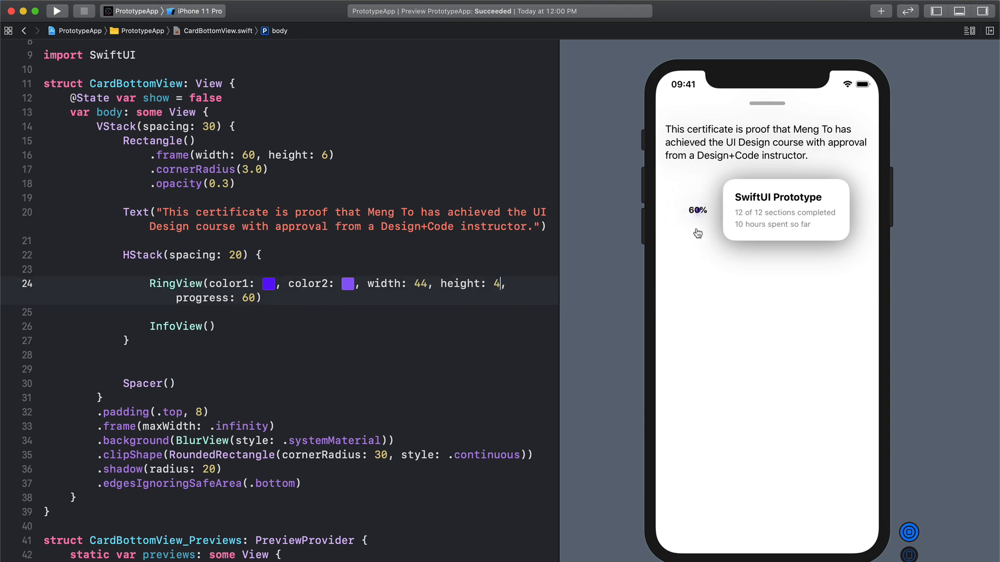
type("4")
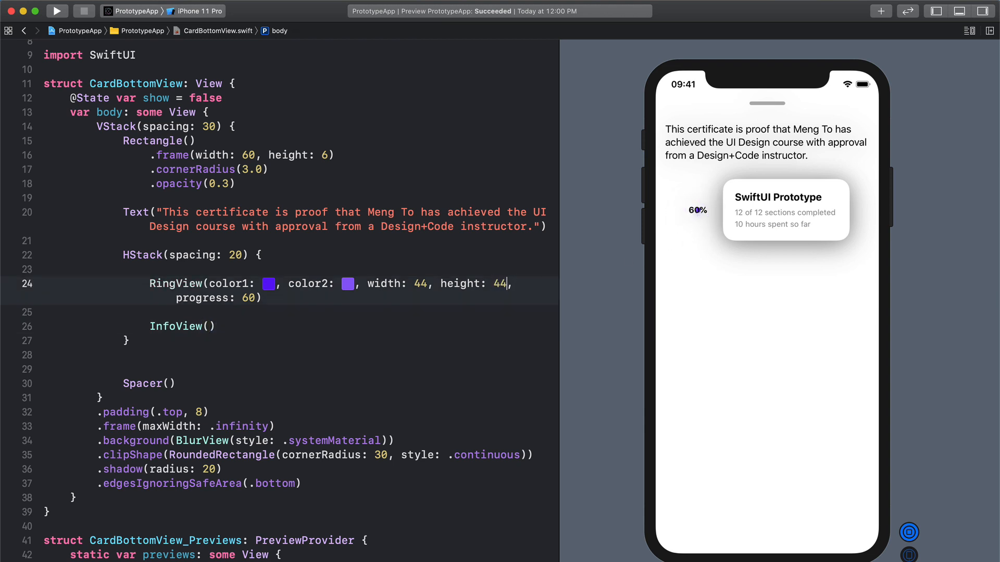
double_click(246, 297)
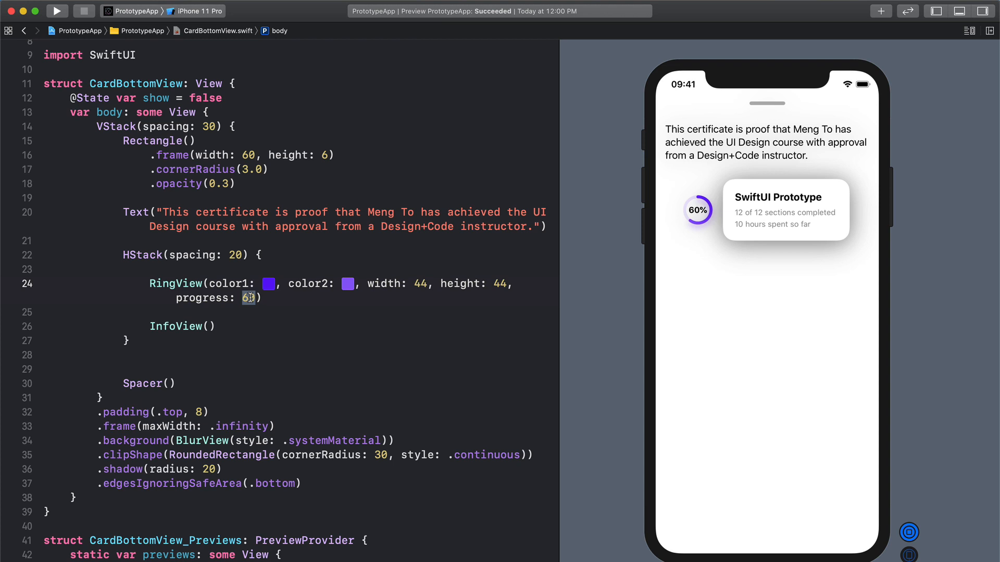
type("30")
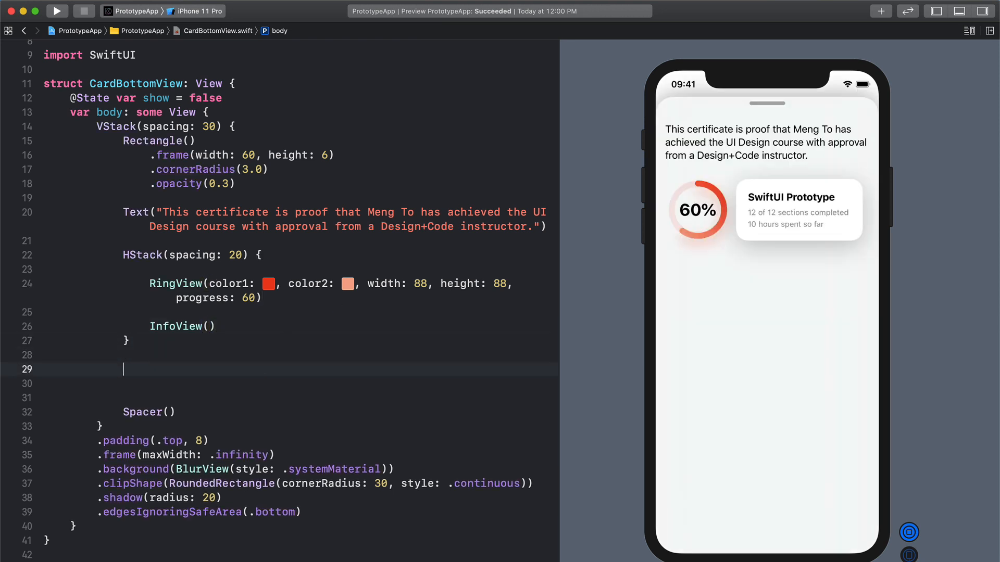
Step: Add a Circle() under the HStack with a 100 by 100 frame
type("Circle()")
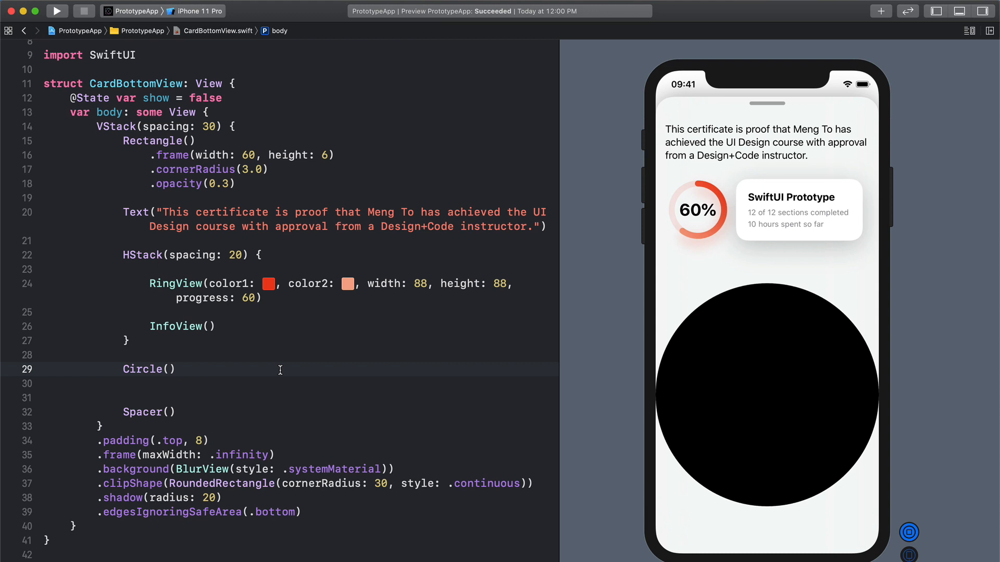
left_click(177, 368)
type(".frame(")
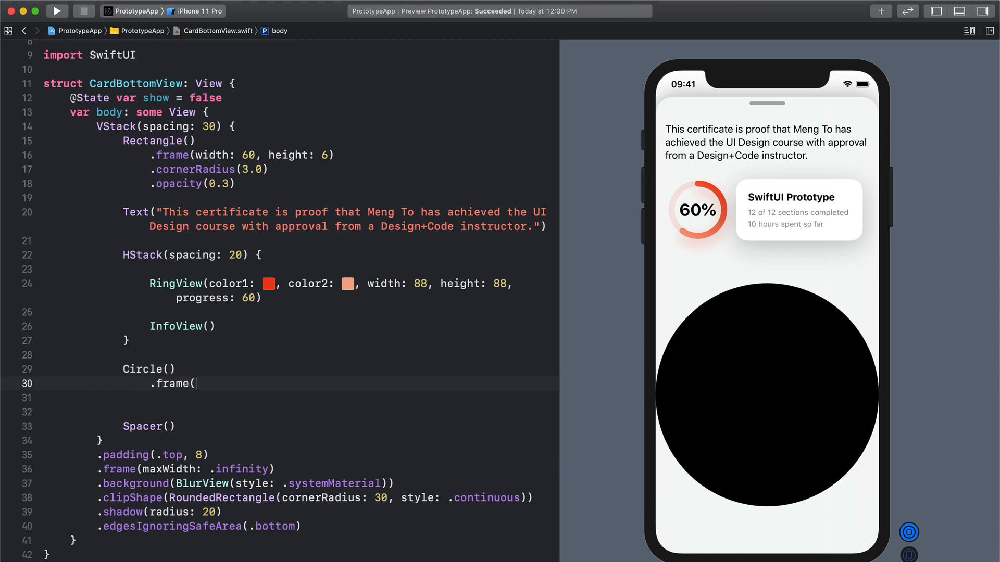
type("width: 1)")
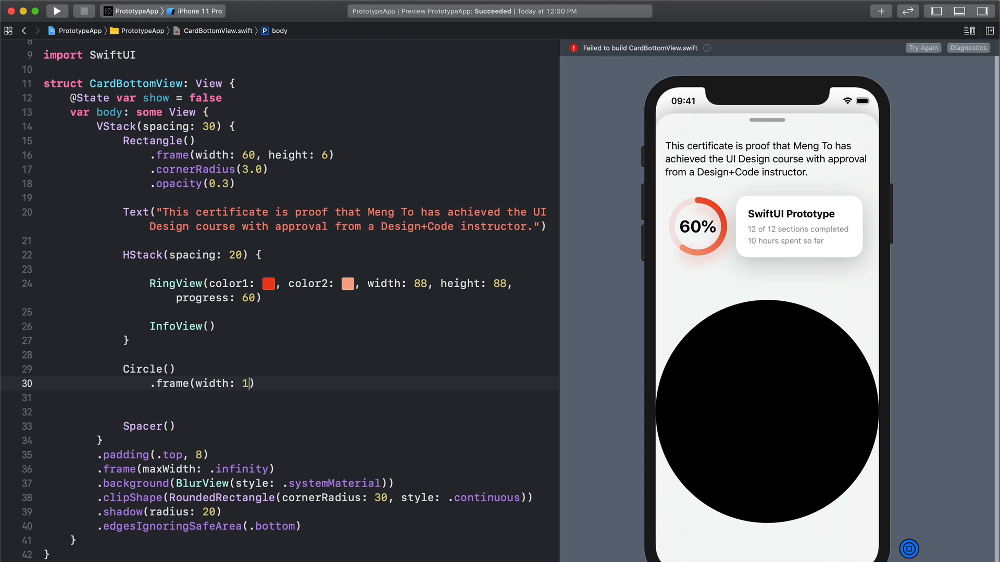
type("00, height:")
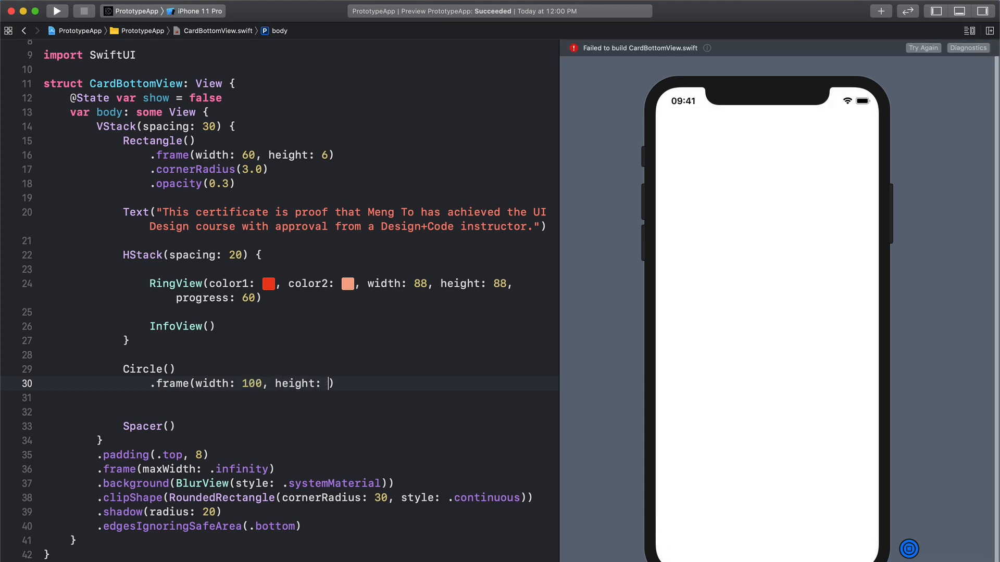
type("100")
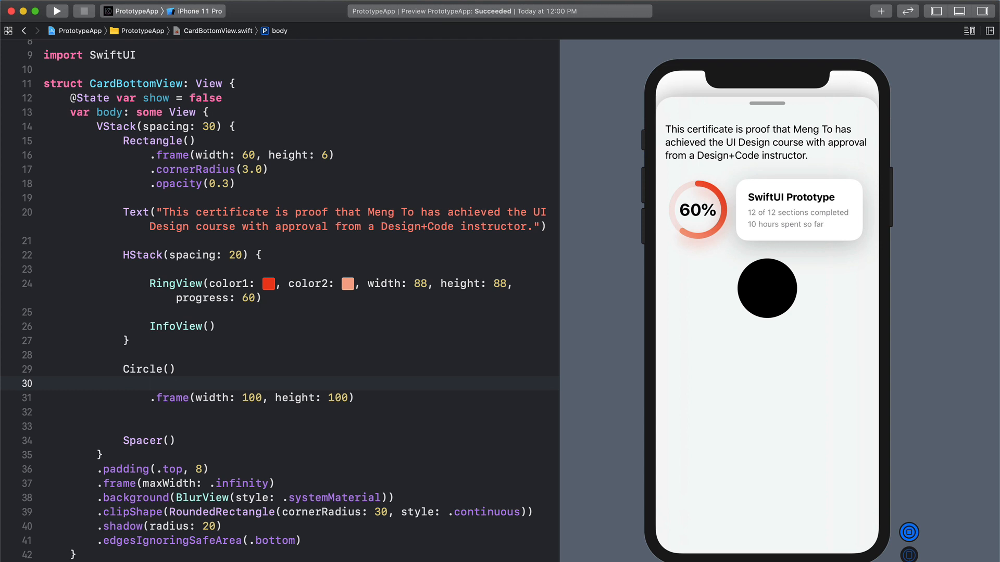
Step: Stroke the circle with Color.blue instead of filling it
type(".s")
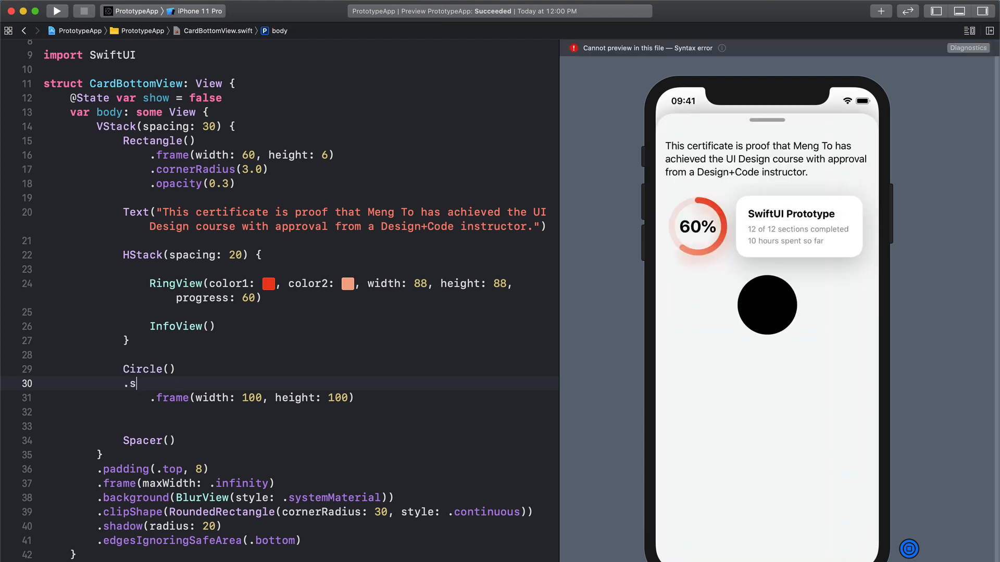
type("tro")
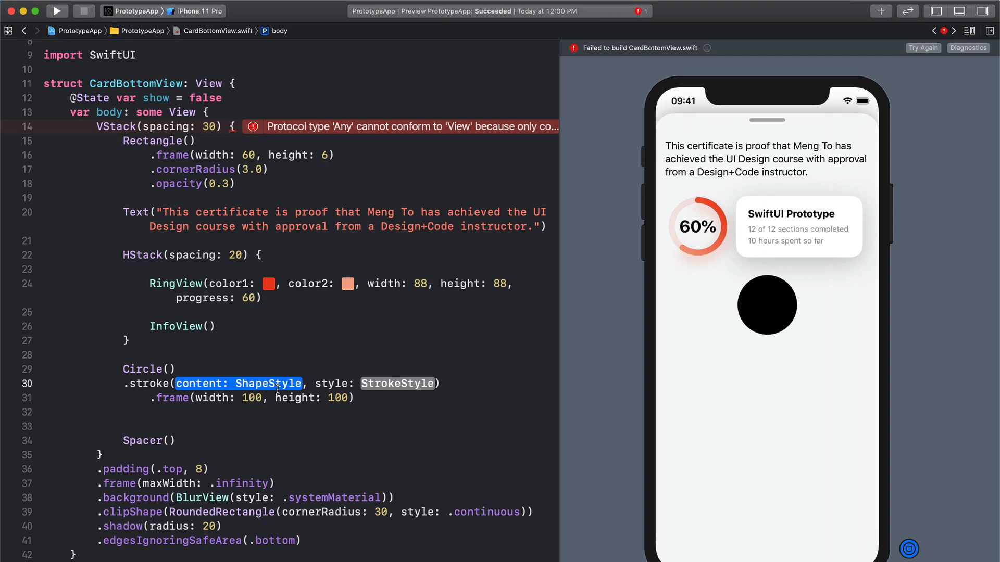
type("Color.")
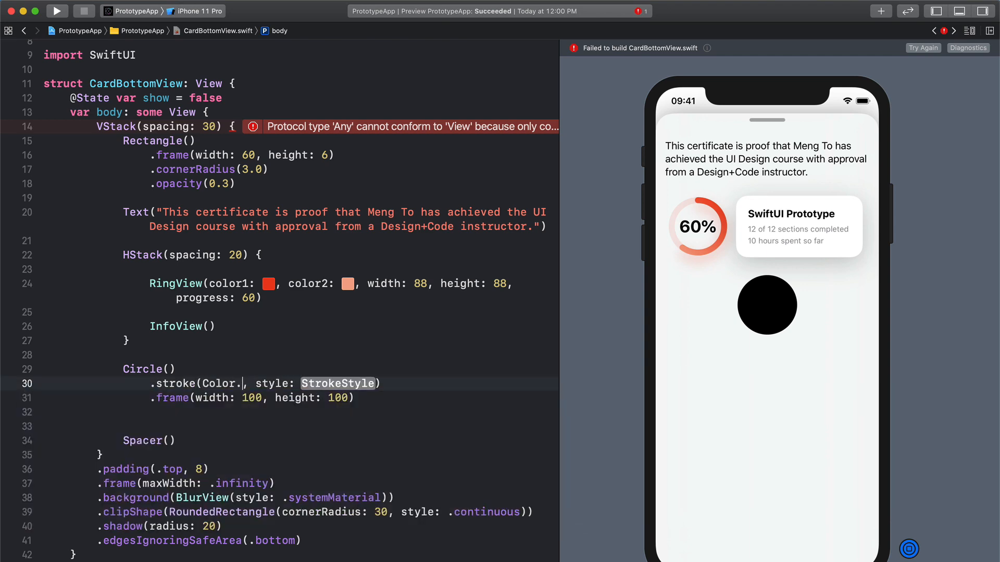
type("blue")
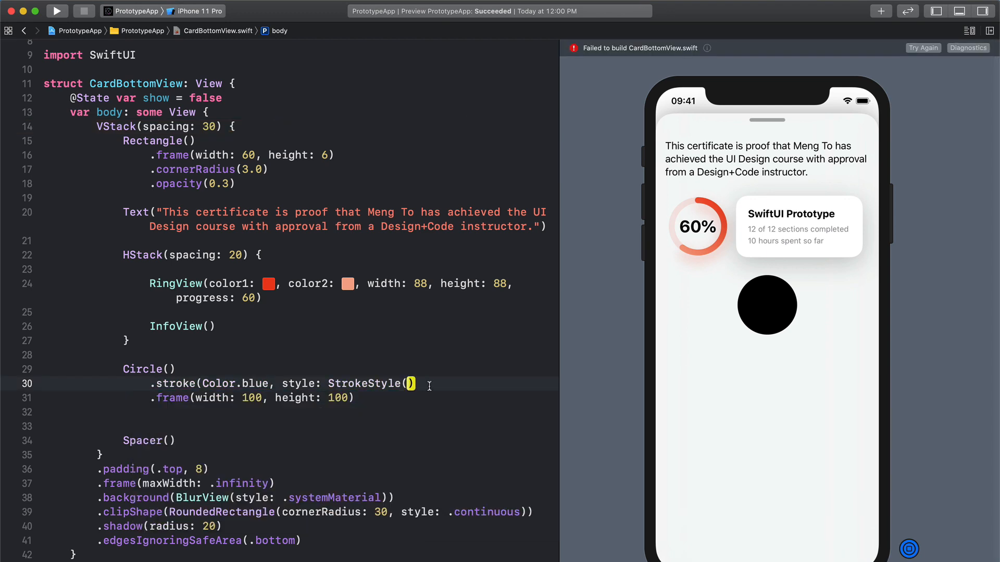
Step: Give the stroke a StrokeStyle of lineWidth 10 with round caps and joins
left_click(412, 383)
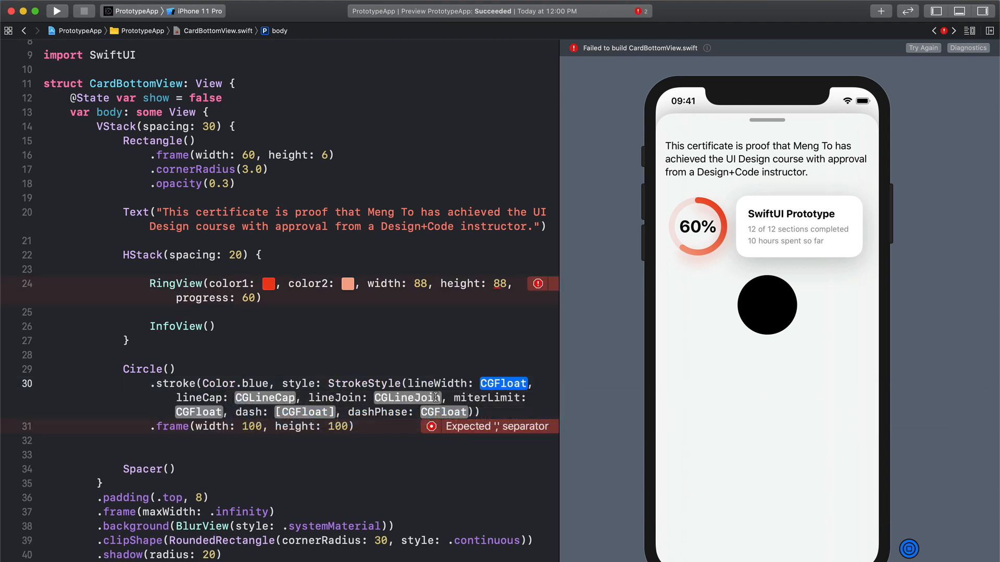
mouse_move(507, 384)
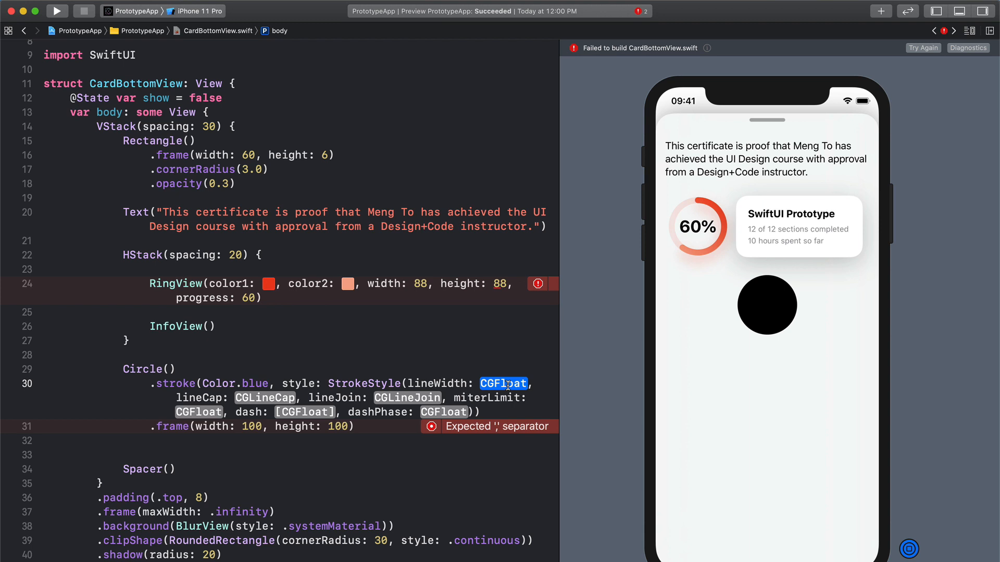
type("10")
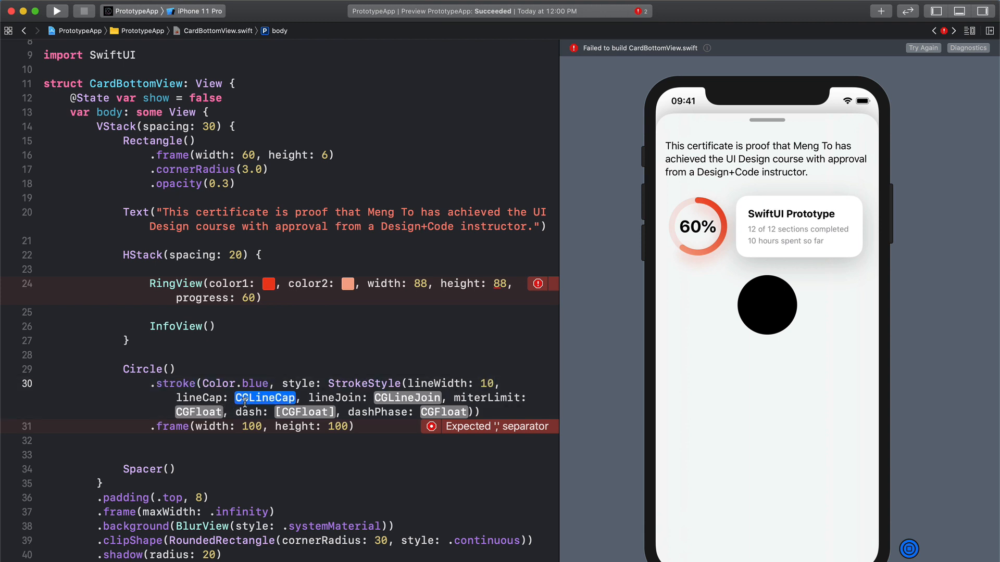
type(".ro")
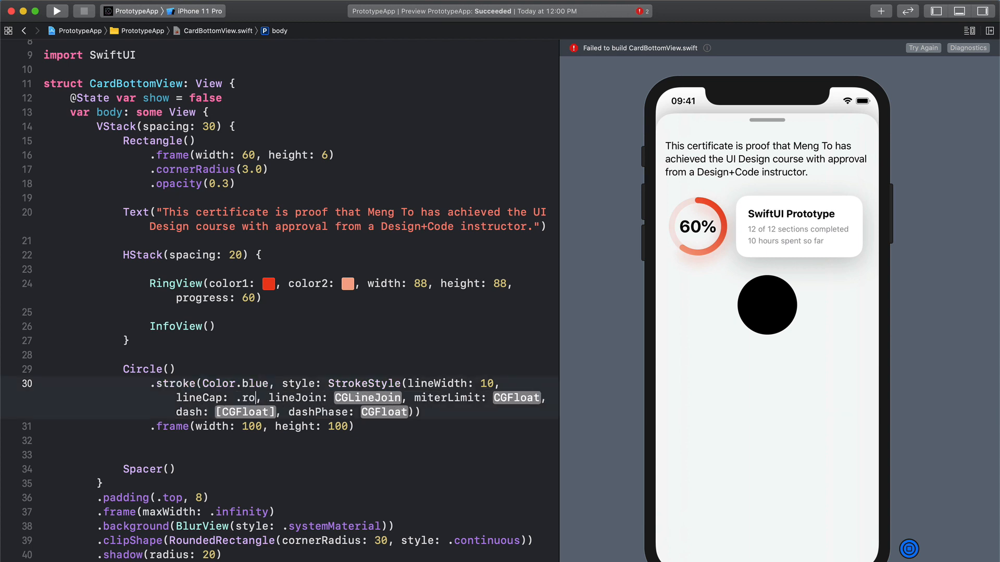
type("und")
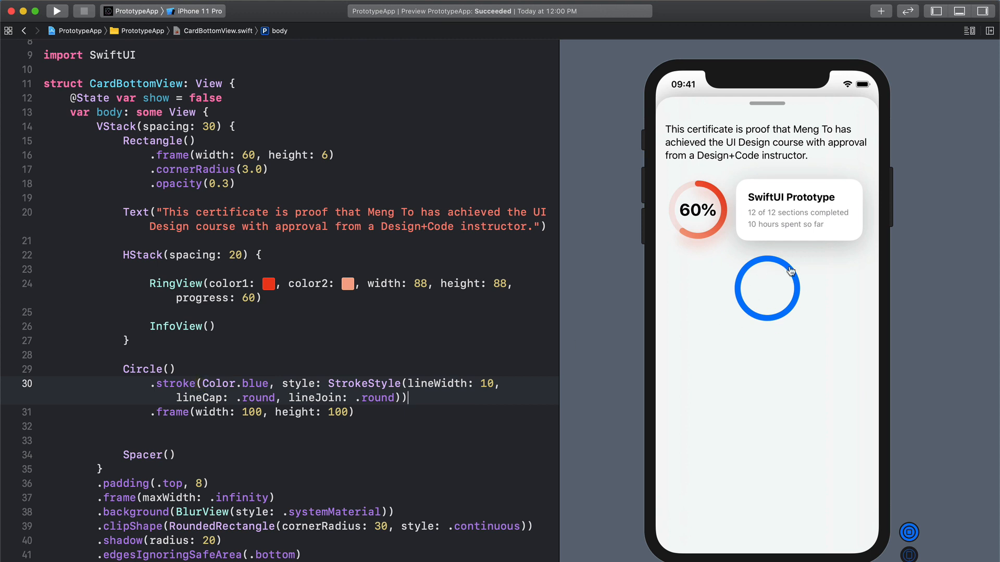
mouse_move(361, 370)
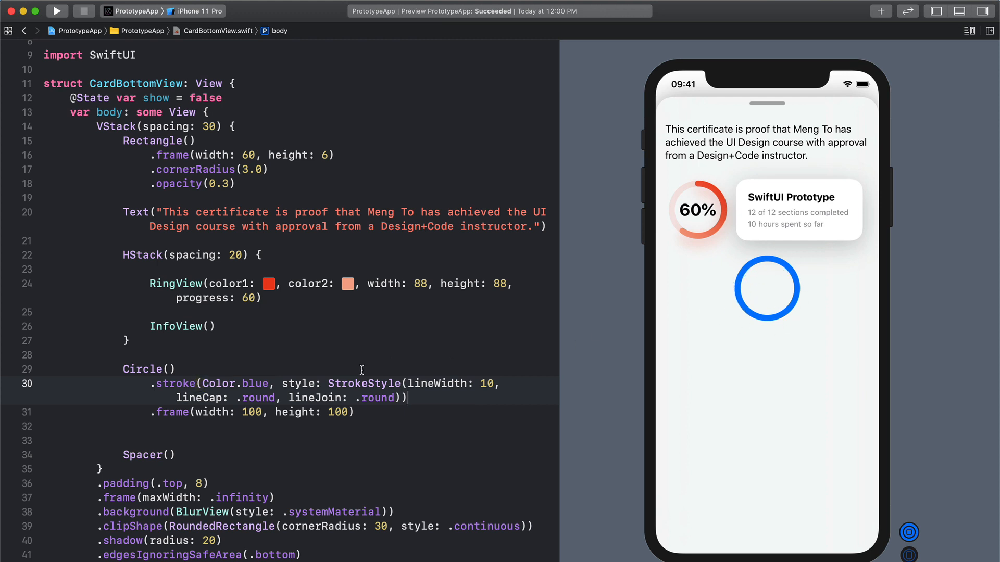
Step: Trim the ring from 0.3 to 1 above the stroke modifier
key("Return")
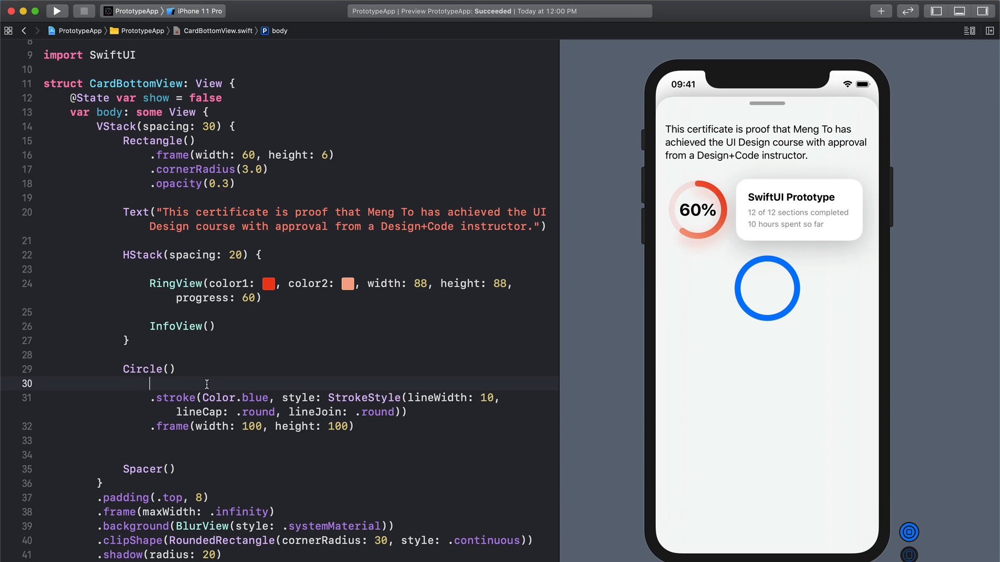
type(".trim(from: CGFloat, to: CGFloat")
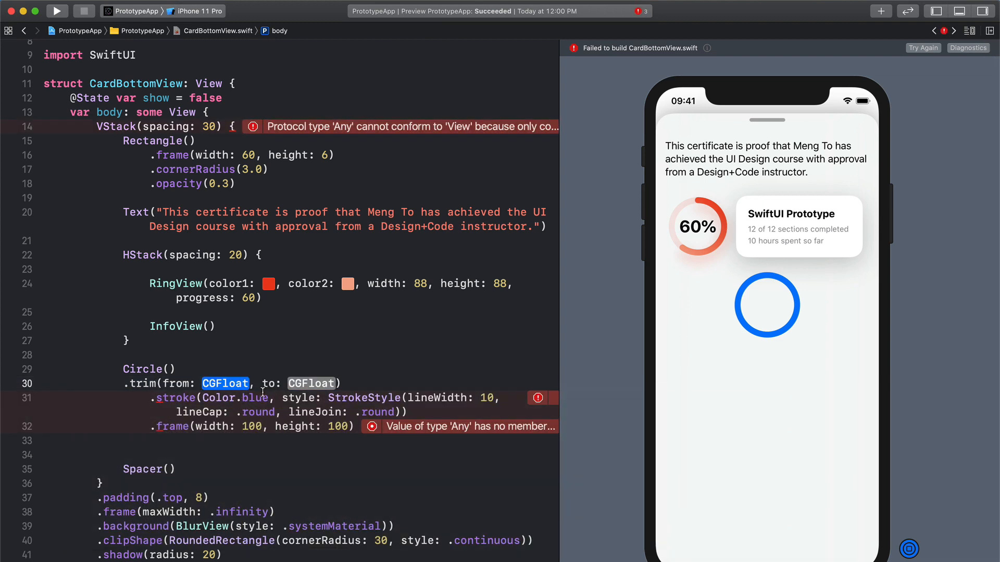
type("0.3")
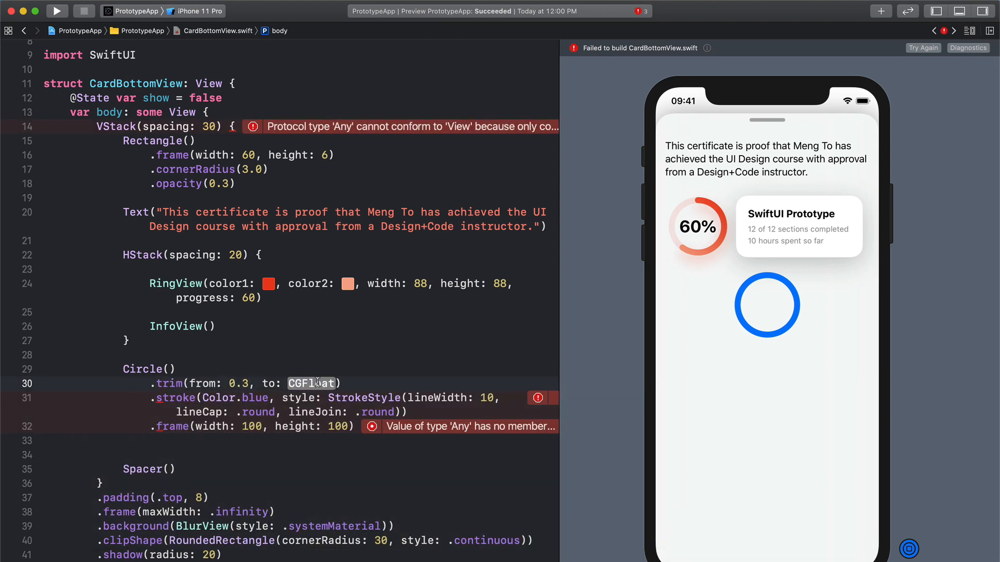
type("1")
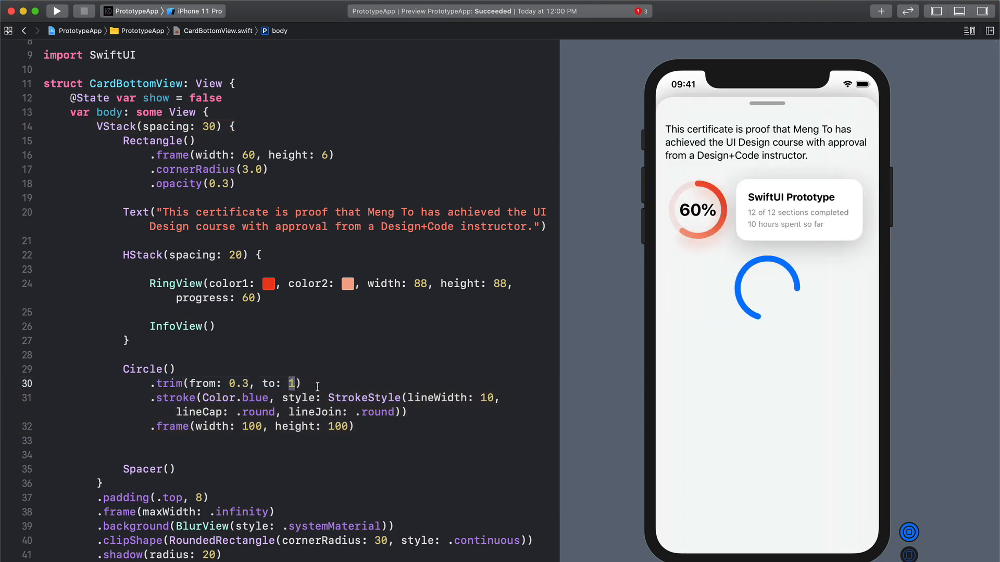
Step: Change the trim's start value from 0.3 to 0.1
double_click(240, 383)
type("1")
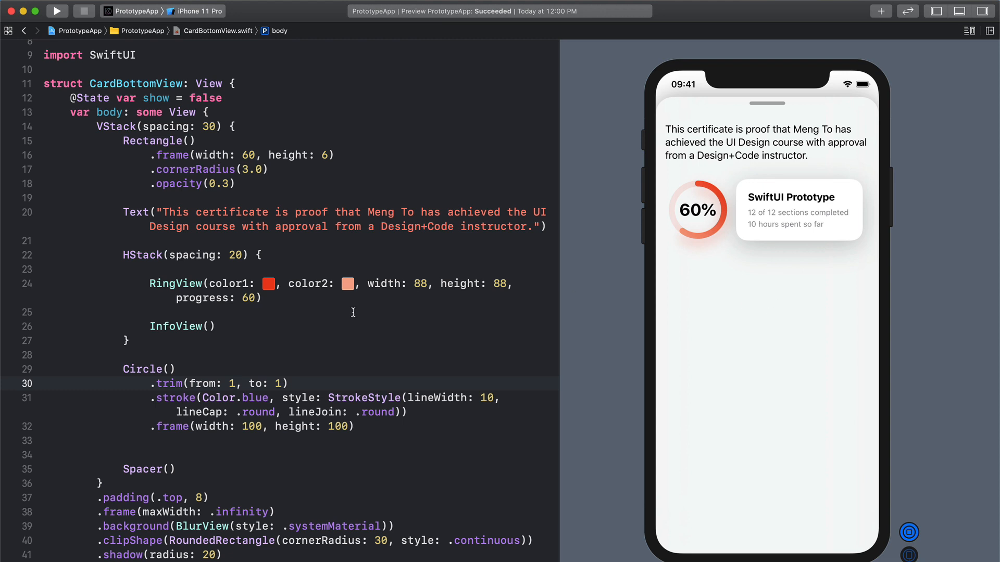
type("0")
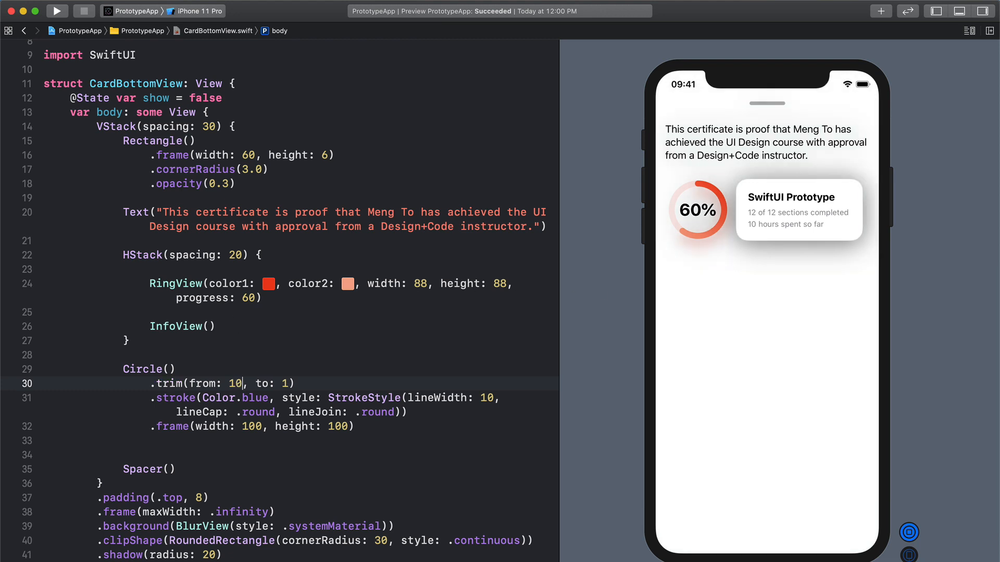
type("0.")
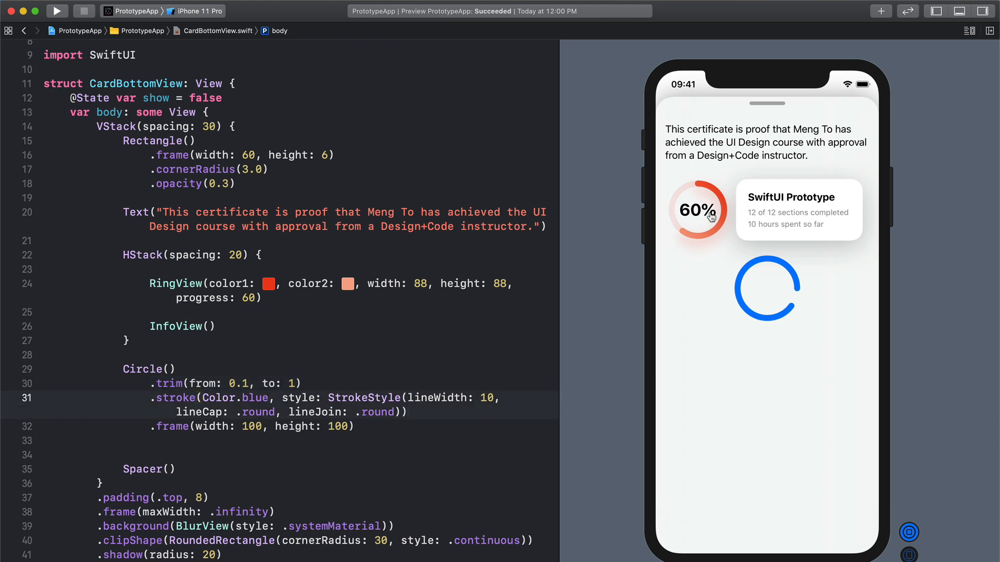
mouse_move(769, 262)
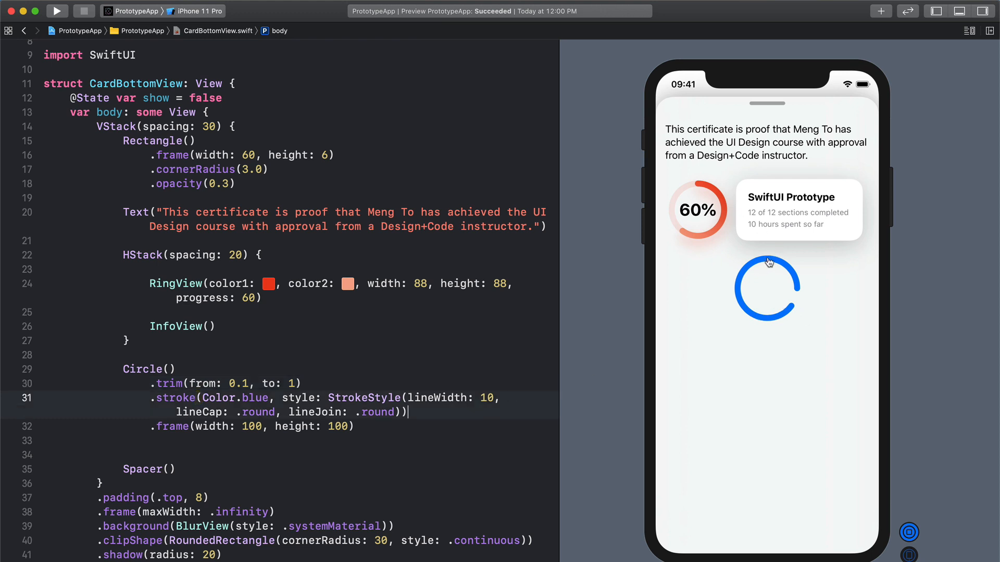
mouse_move(757, 254)
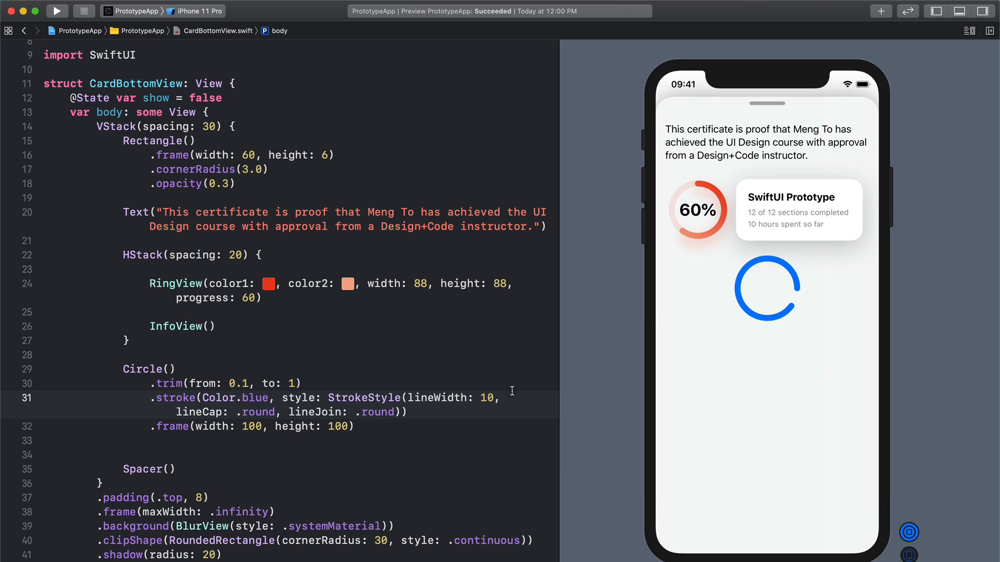
Step: Rotate the ring with .rotationEffect(.degrees(90))
type(".rot")
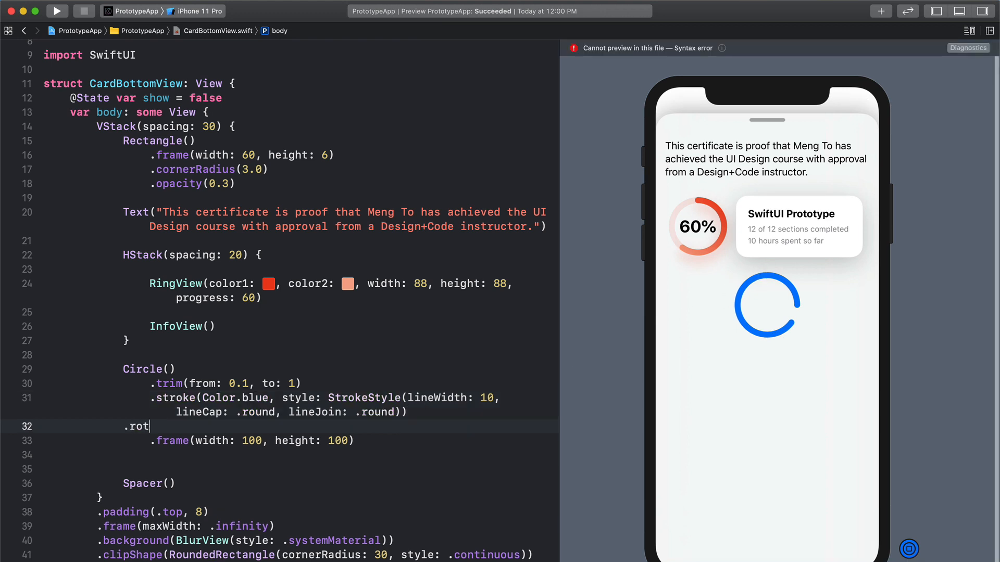
type("ationEffect(angle: Angle")
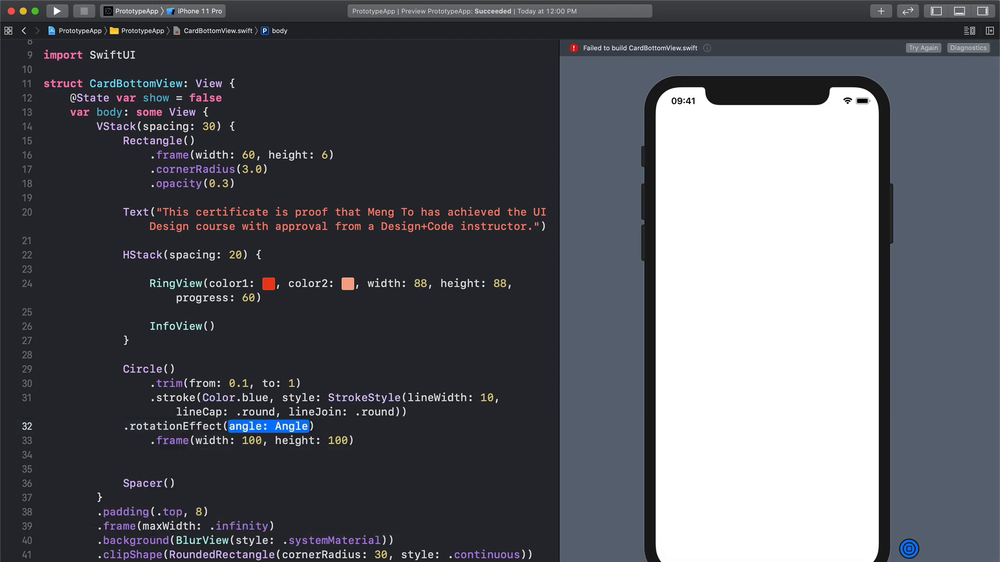
type(".degrees(90")
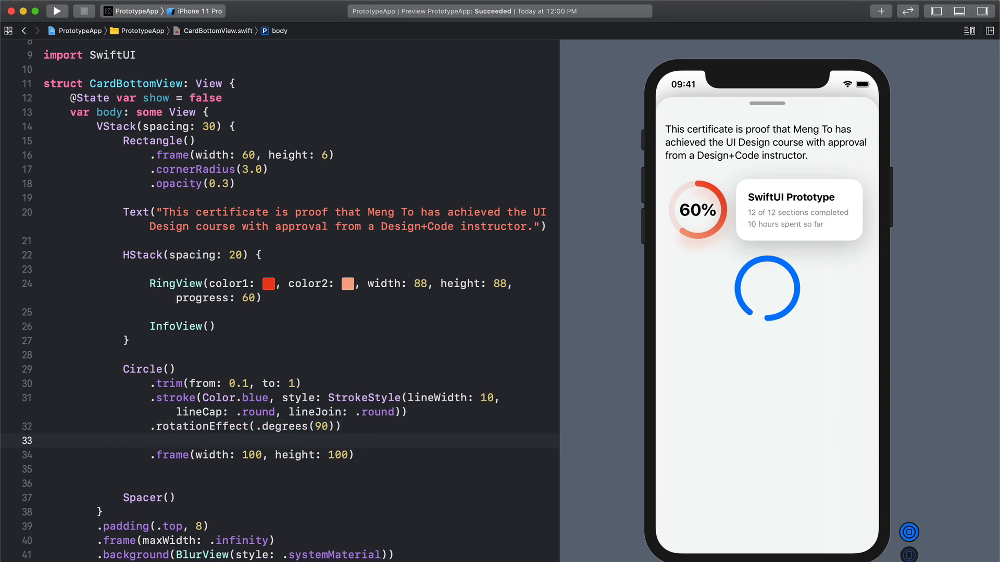
Step: Add .rotation3DEffect of 180 degrees around the x axis (x: 1, y: 0, z: 0)
type(".")
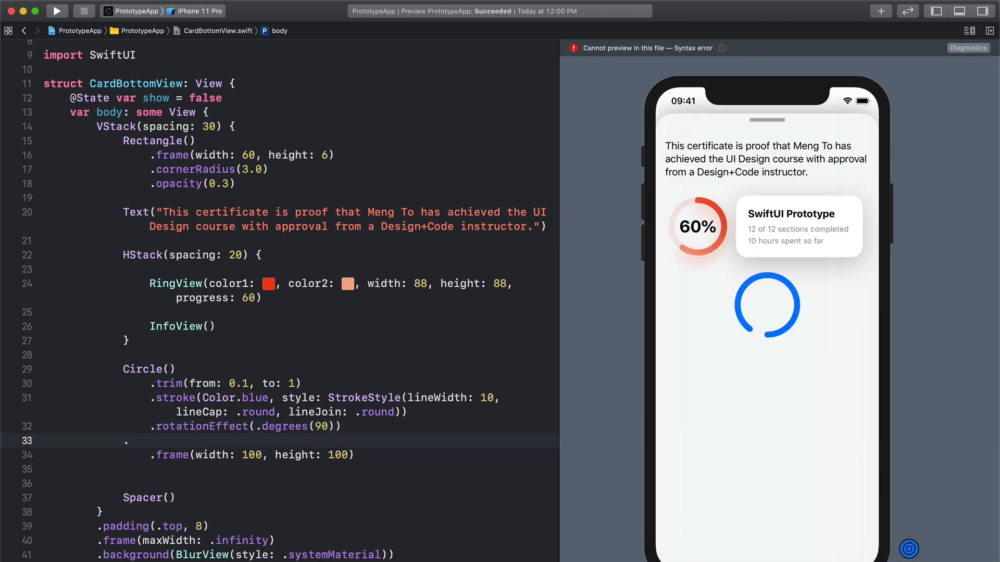
type("rotat")
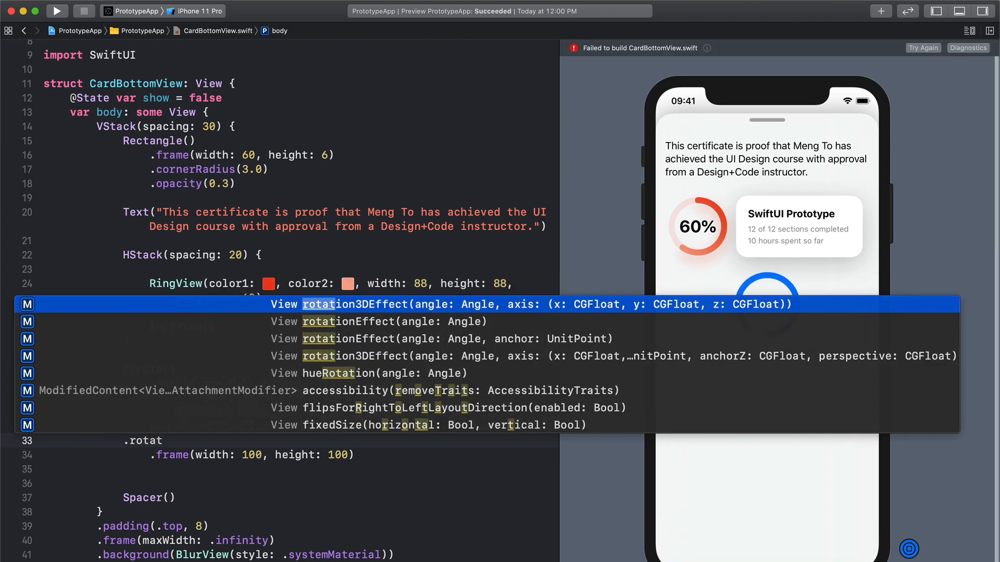
left_click(498, 304)
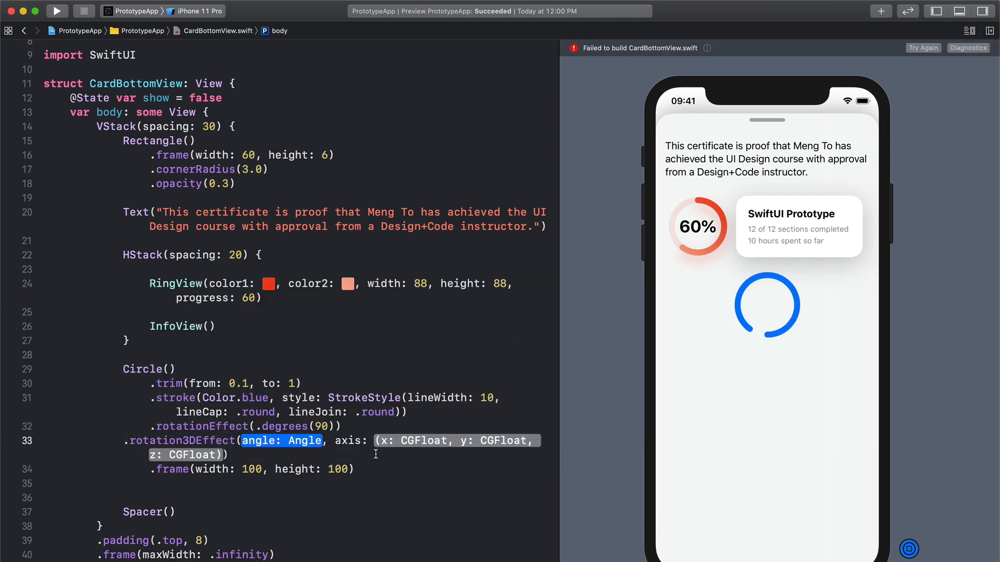
mouse_move(382, 475)
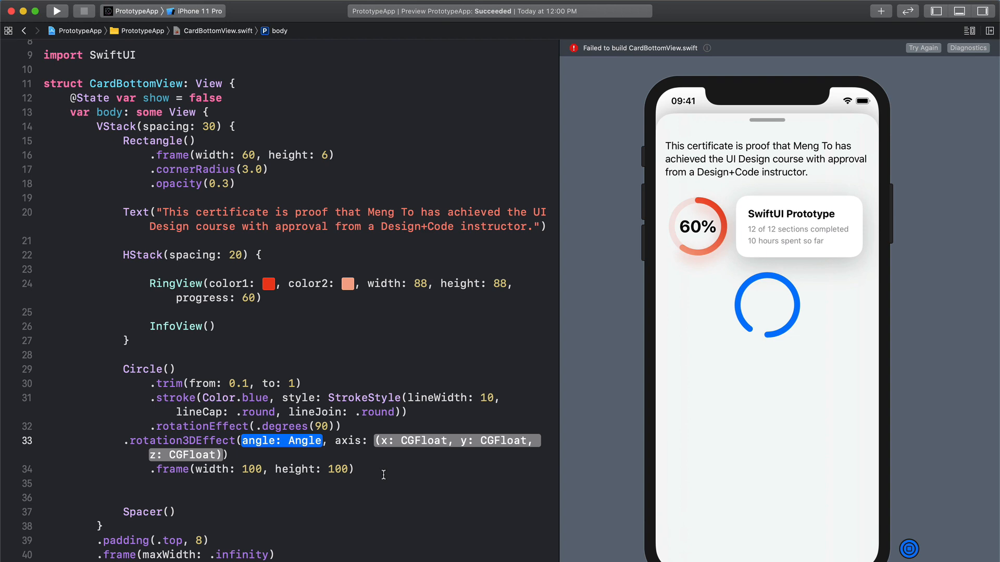
mouse_move(294, 440)
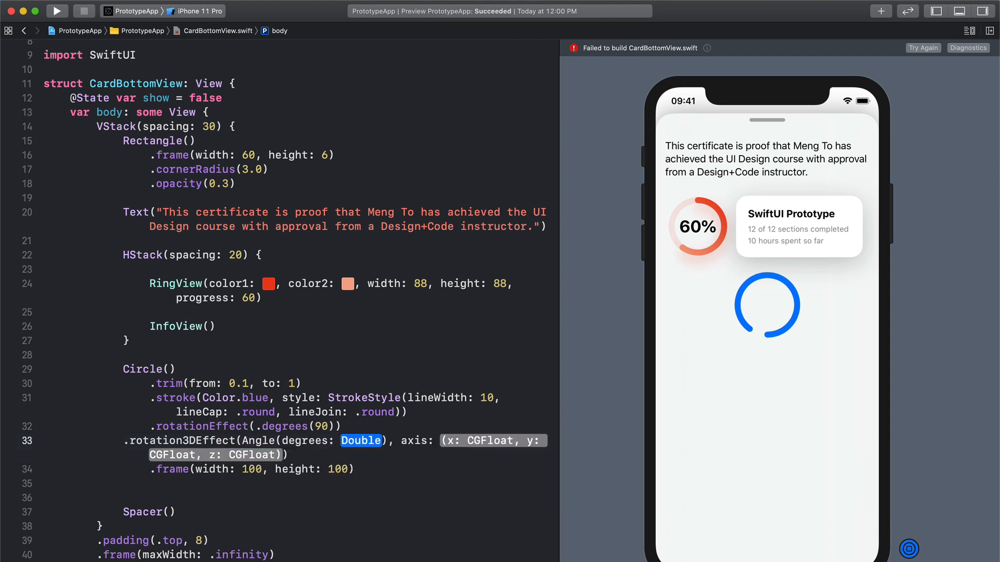
type("180")
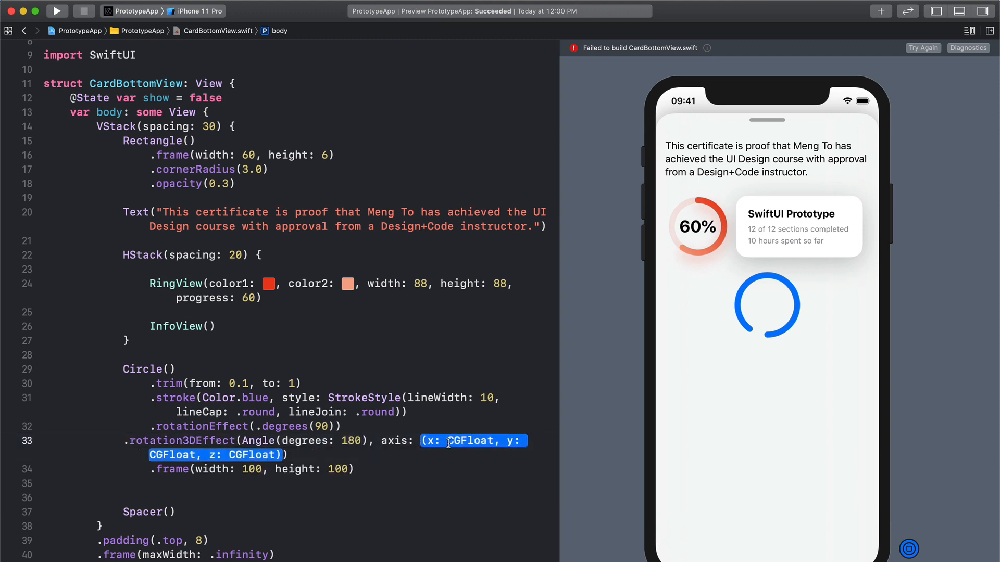
left_click(430, 440)
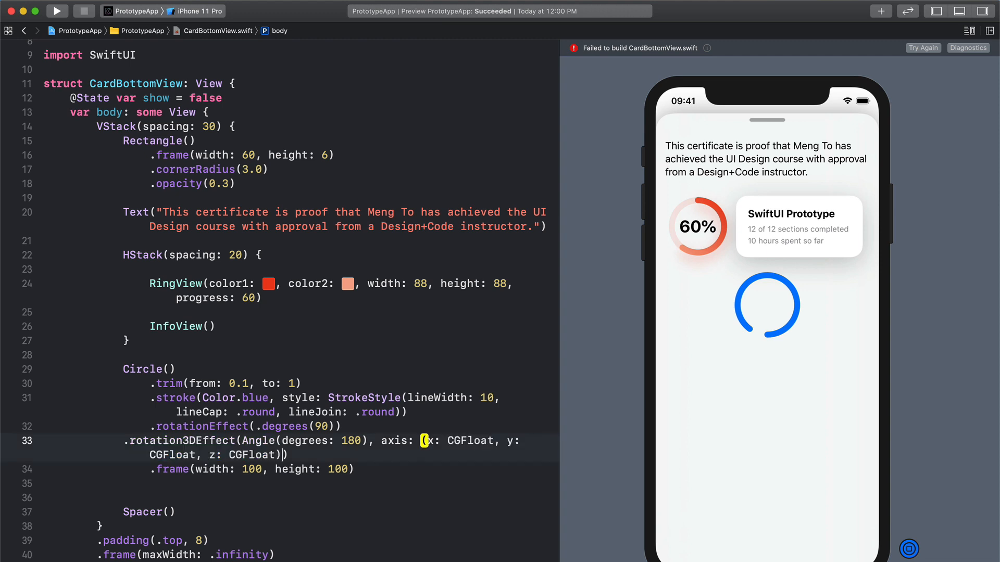
double_click(469, 441)
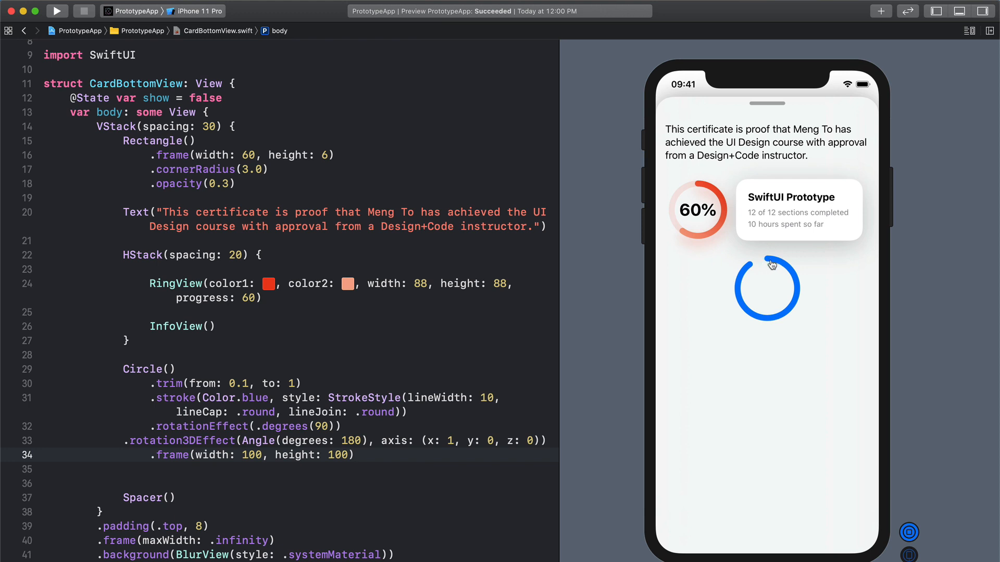
mouse_move(768, 262)
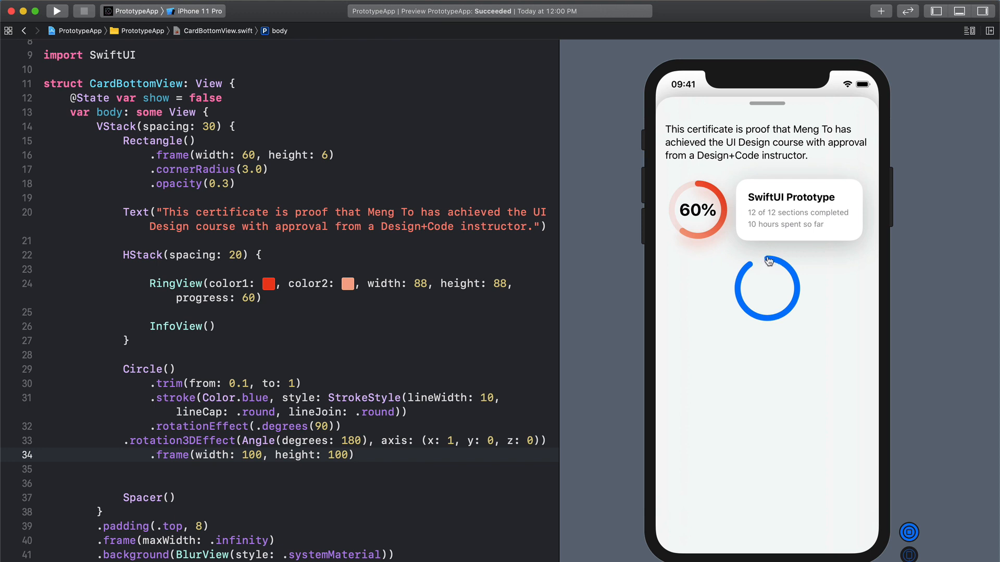
mouse_move(749, 267)
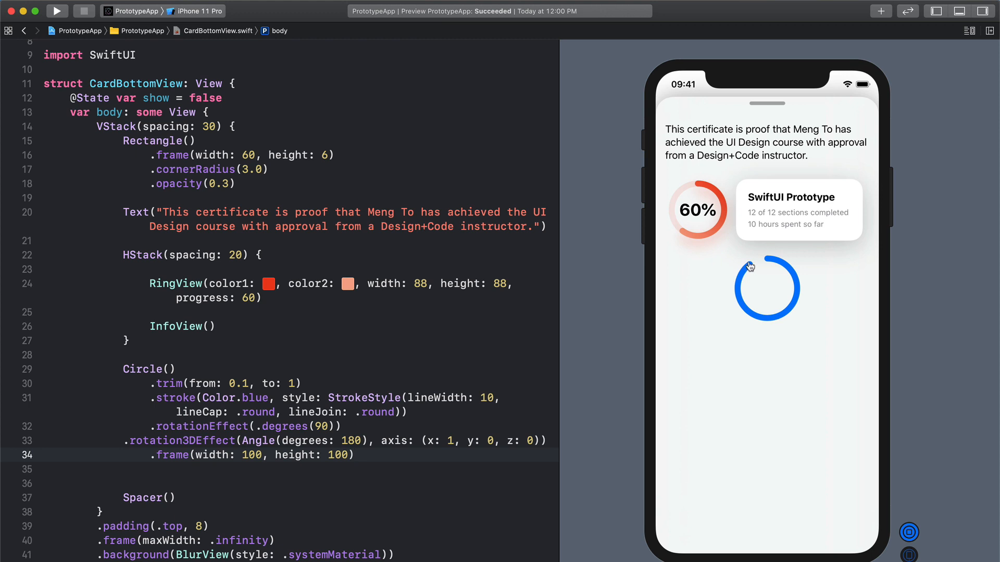
mouse_move(283, 221)
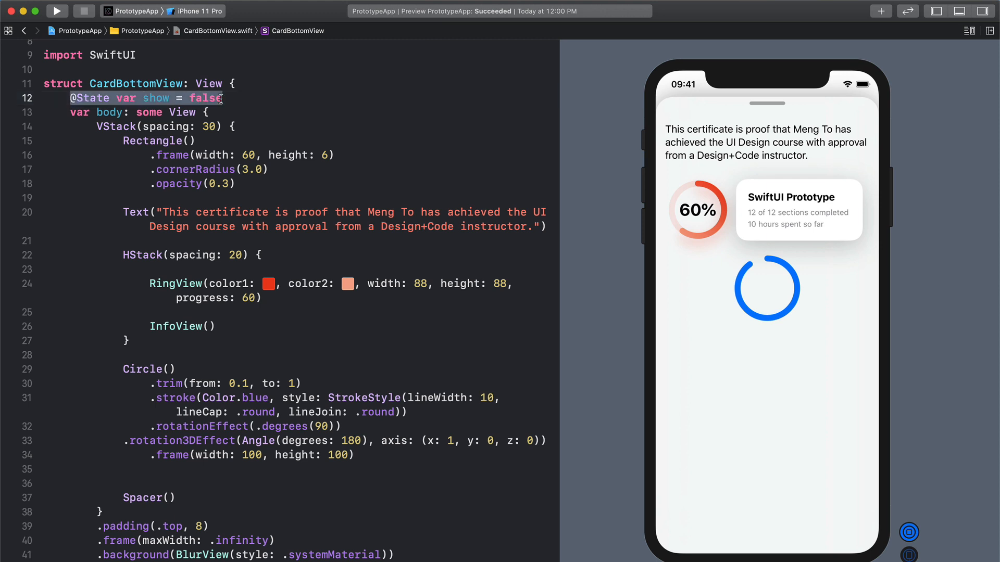
Step: Add .animation(.easeOut) and an onTapGesture that calls self.show.toggle()
left_click(390, 441)
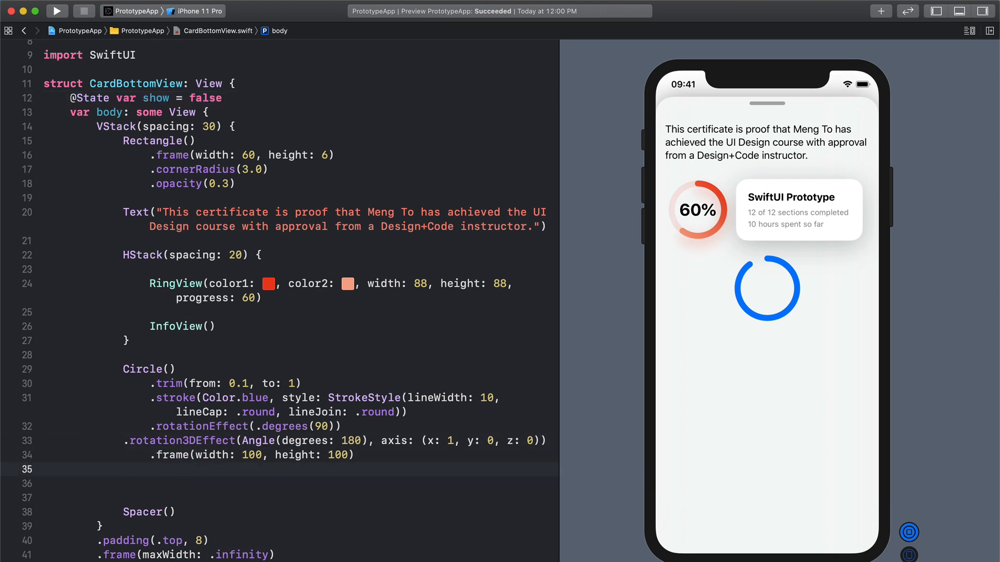
type(".ania")
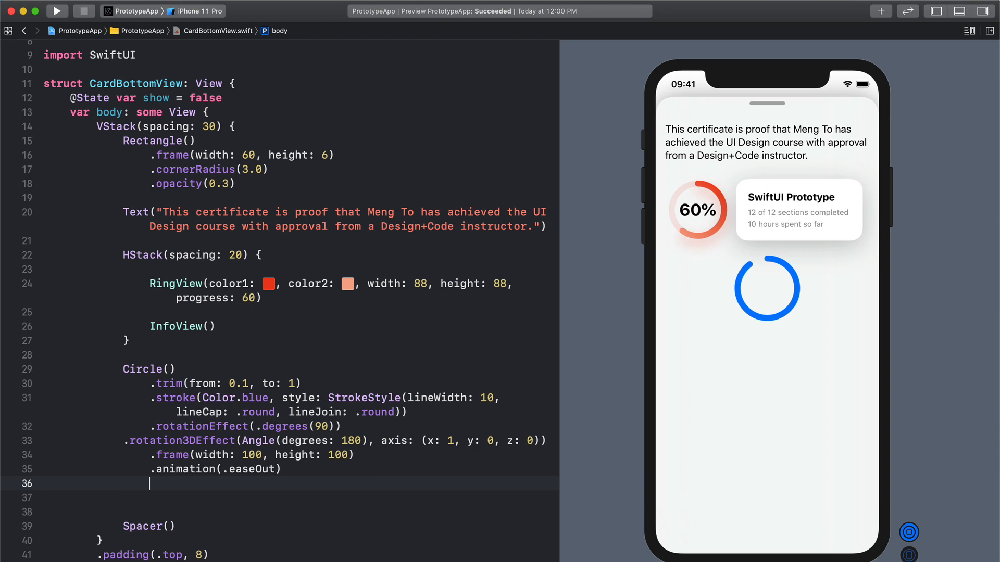
type(".")
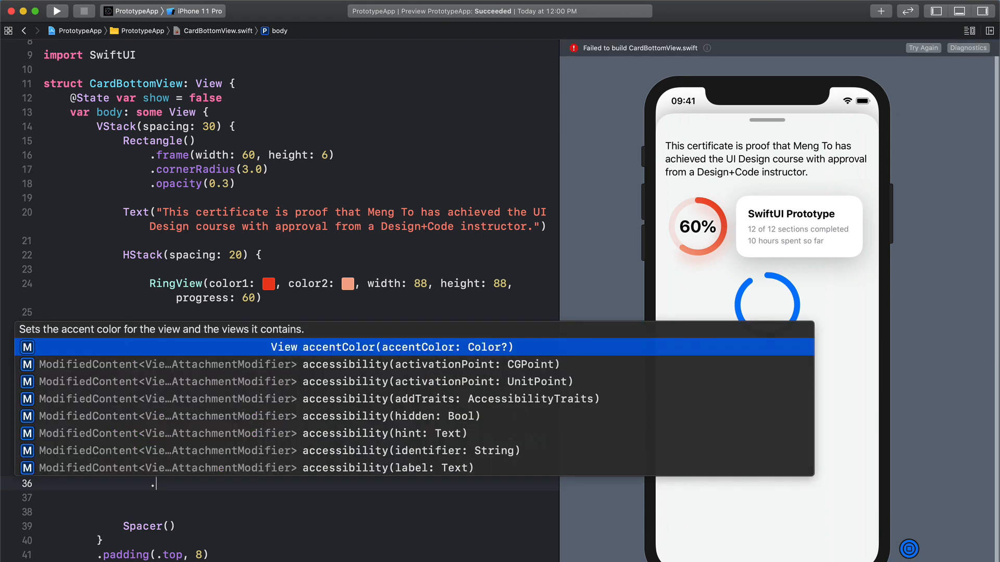
type("tap")
left_click(298, 496)
type("self.")
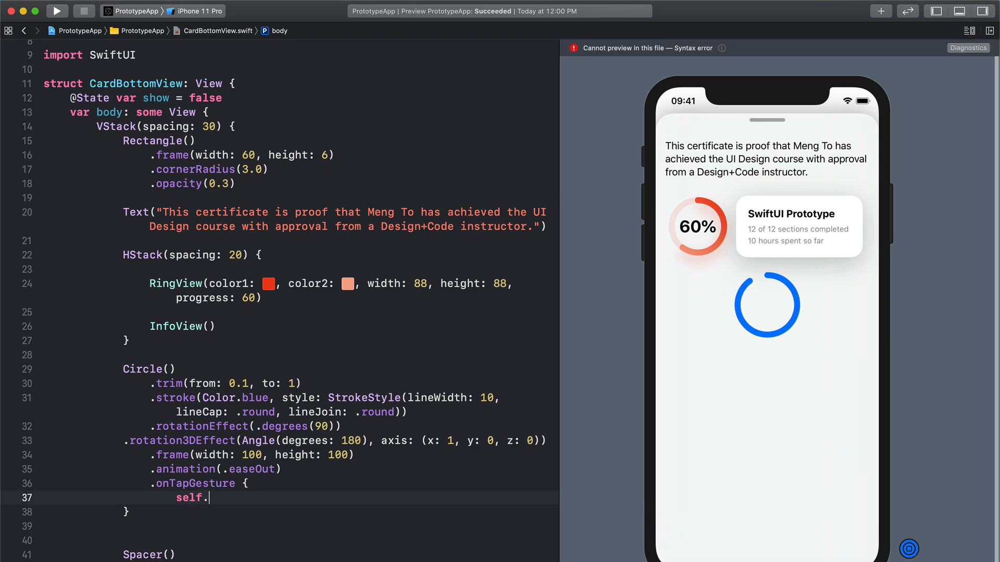
type("show.togg")
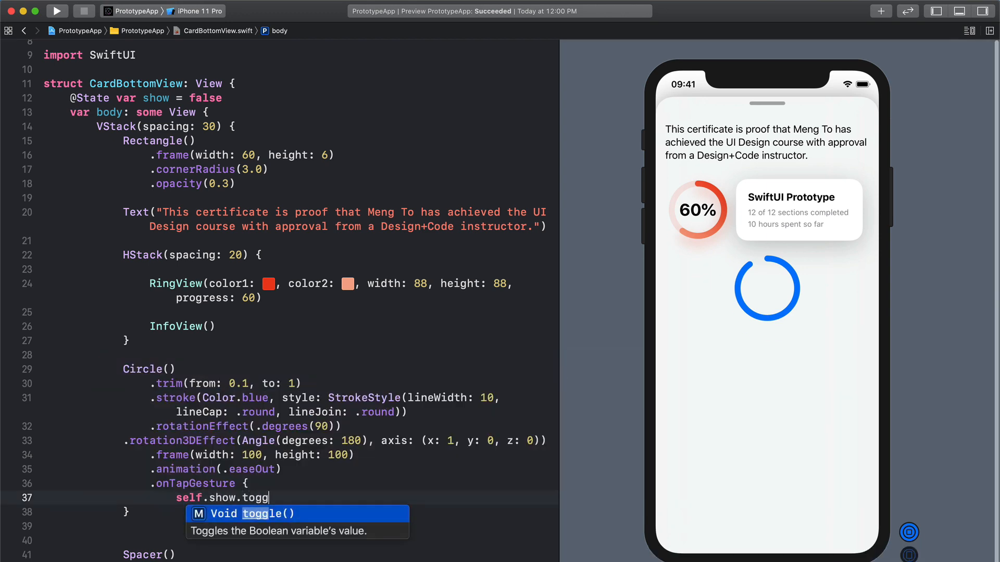
key("Return")
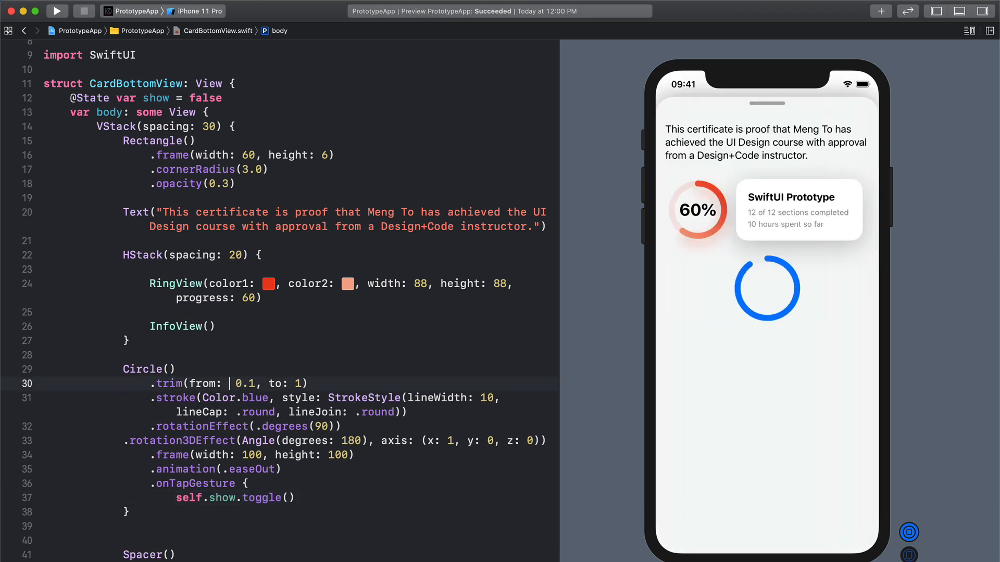
Step: Make the trim start show ? 0.1 : 0.99
type("show")
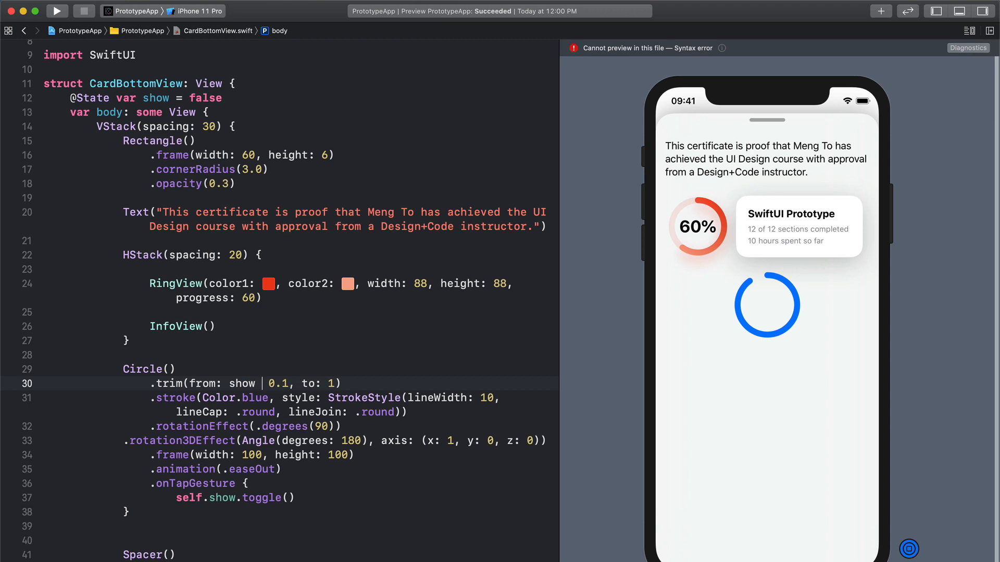
type("?")
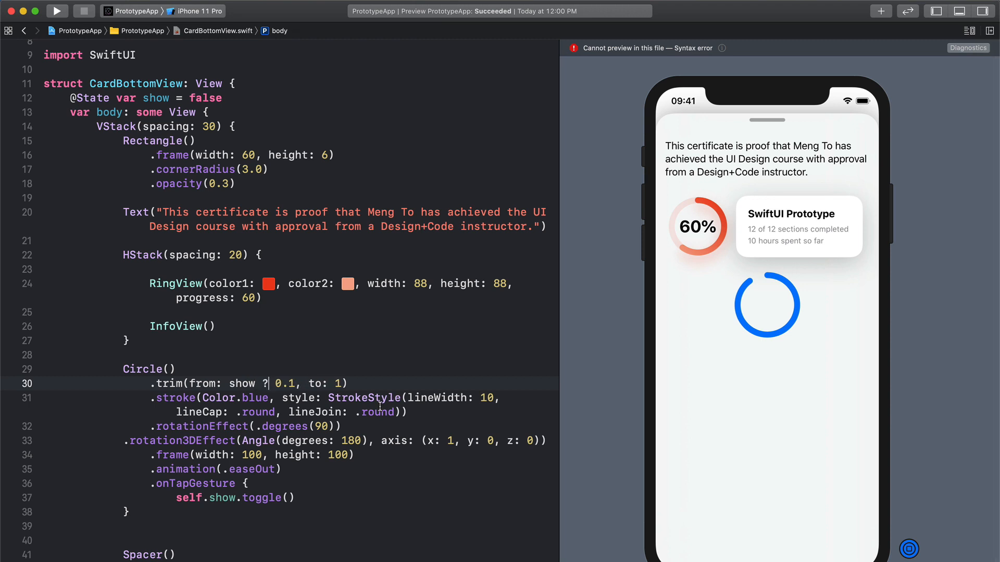
mouse_move(303, 374)
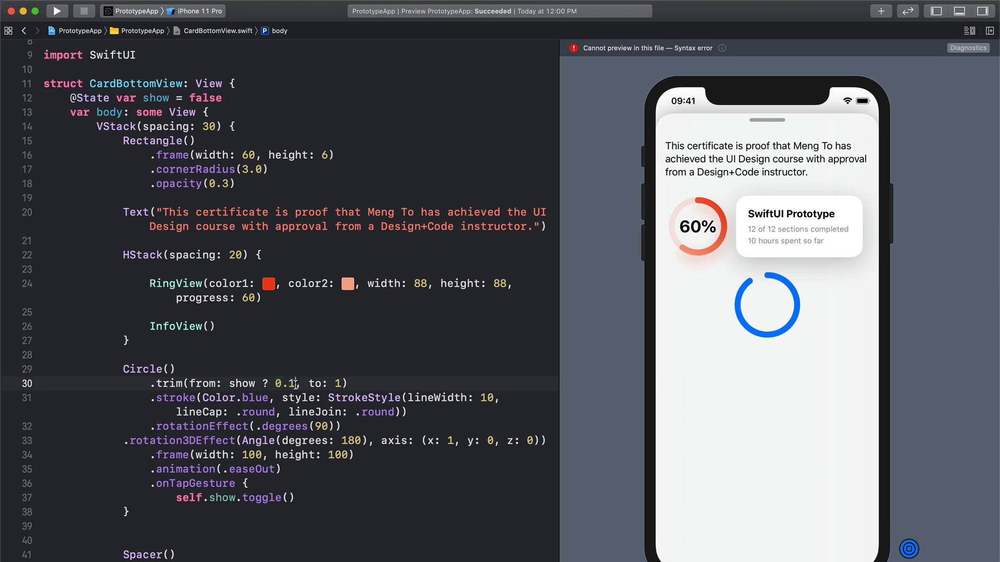
type(":")
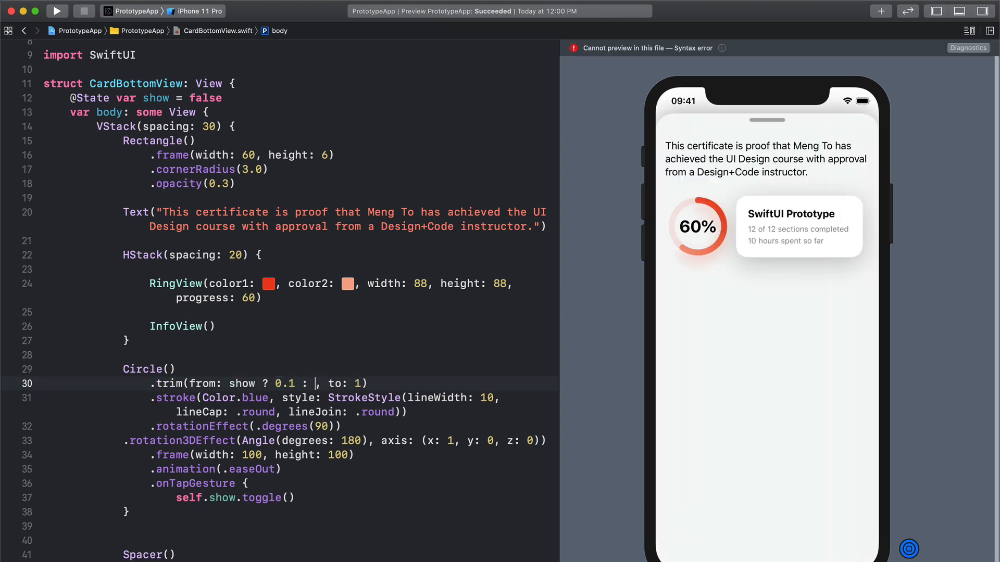
type("0.99")
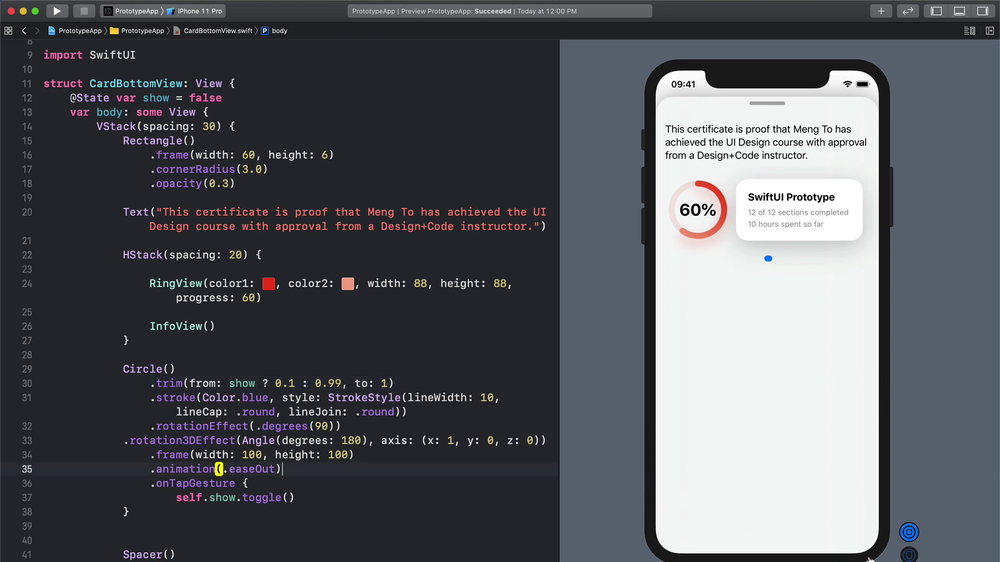
mouse_move(768, 262)
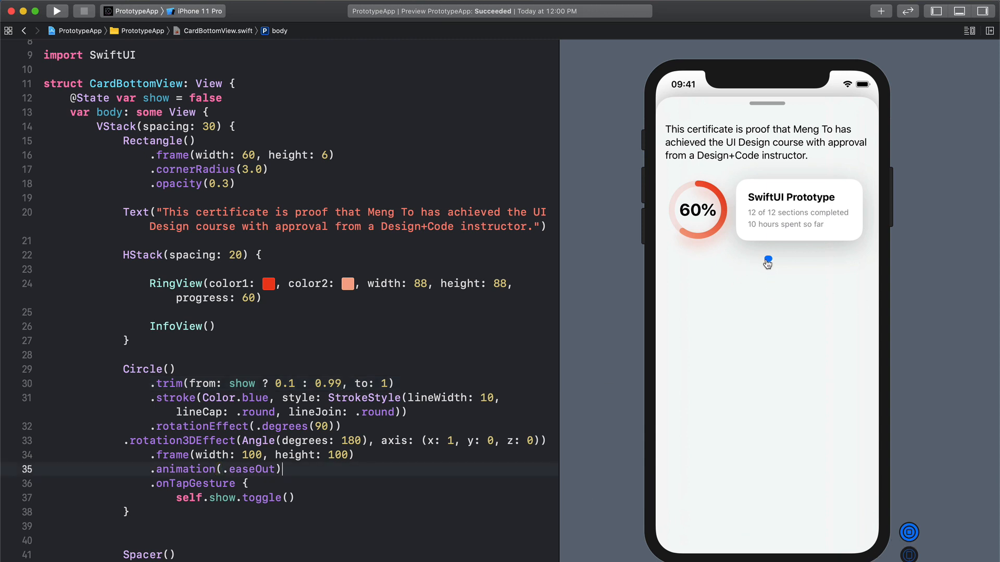
Step: Tap the ring in the live preview twice to animate it open and back
left_click(768, 262)
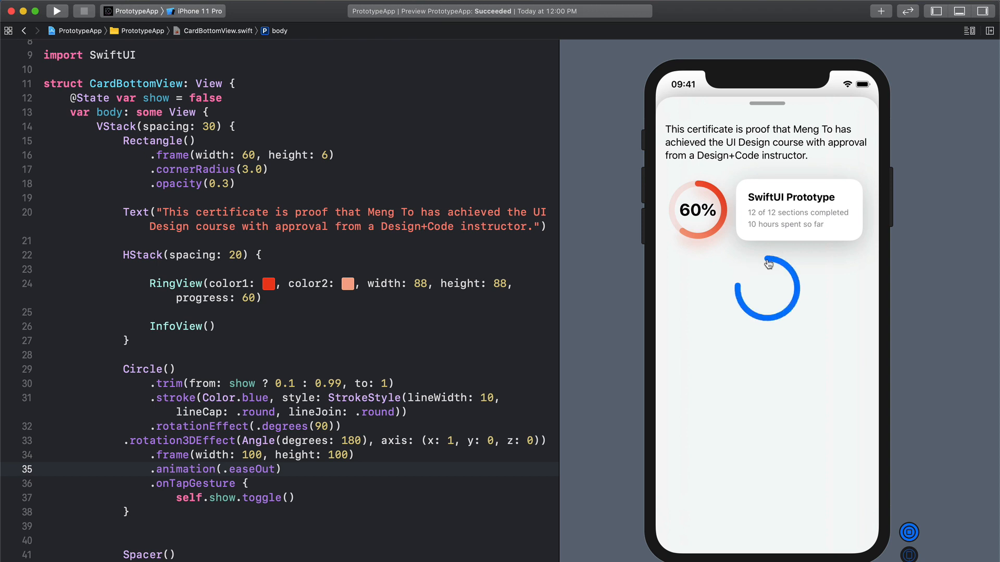
left_click(768, 287)
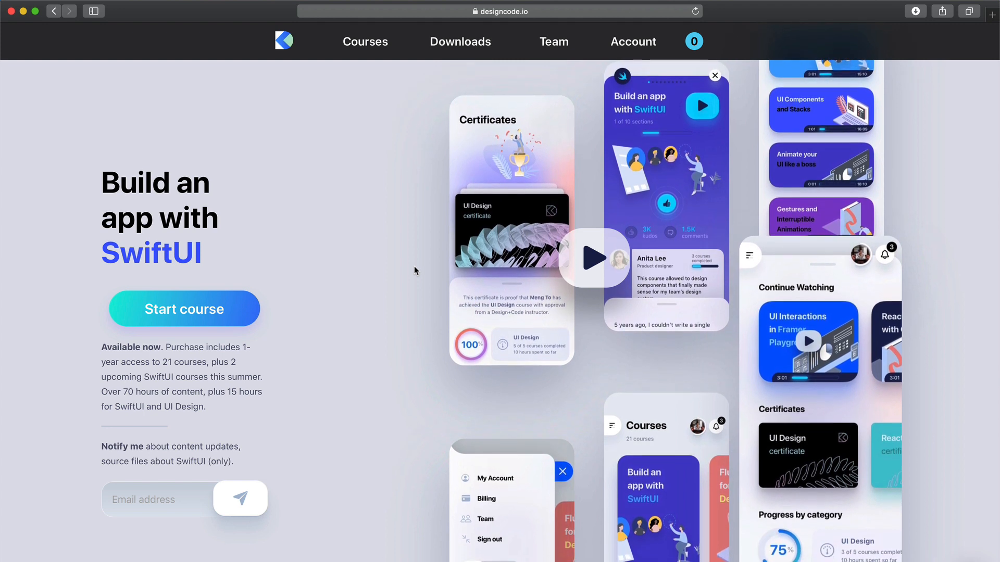
Step: Scroll down the designcode.io Build an app with SwiftUI landing page
scroll("down", 3)
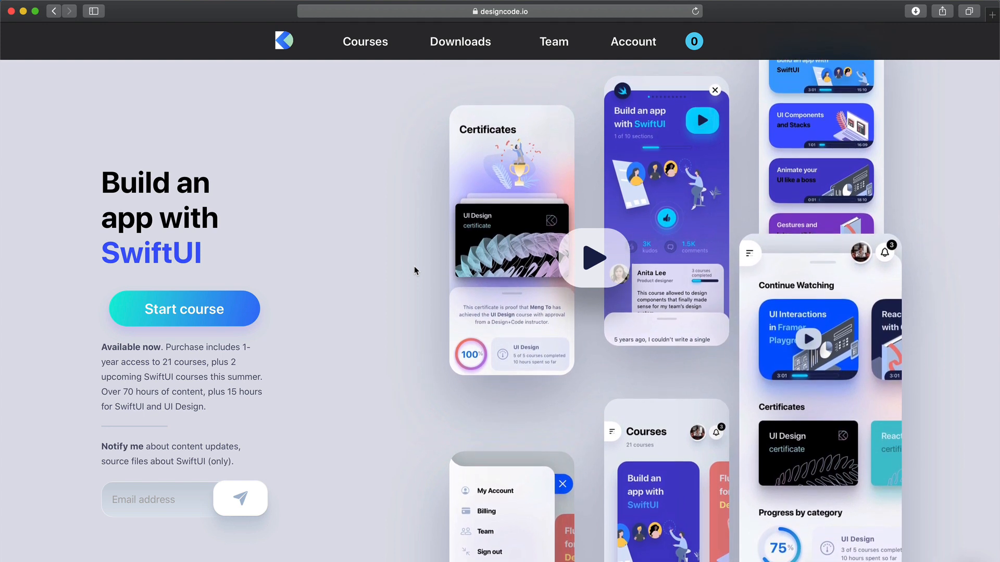